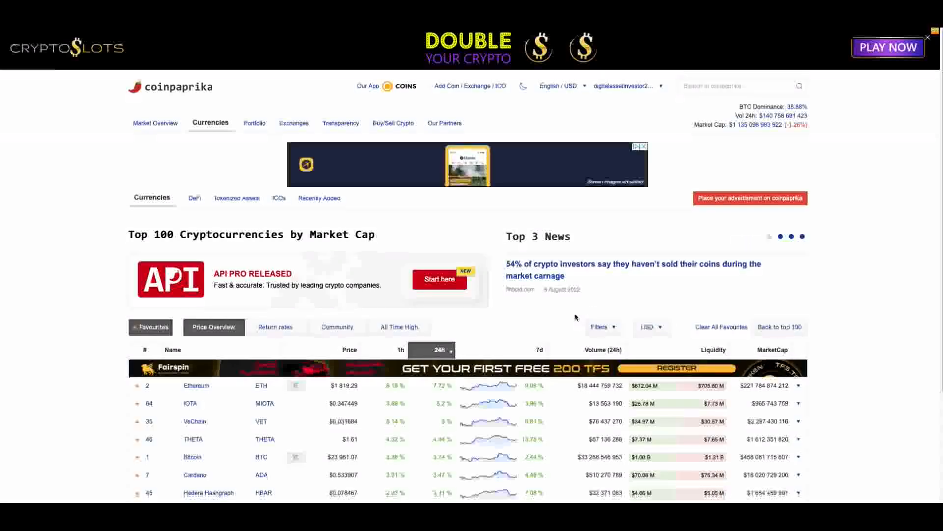
Sort the Coinpaprika favourites by 1h change, descending, after toggling the 24h sort.
{"action": "scroll", "scroll_direction": "down", "scroll_amount": 3}
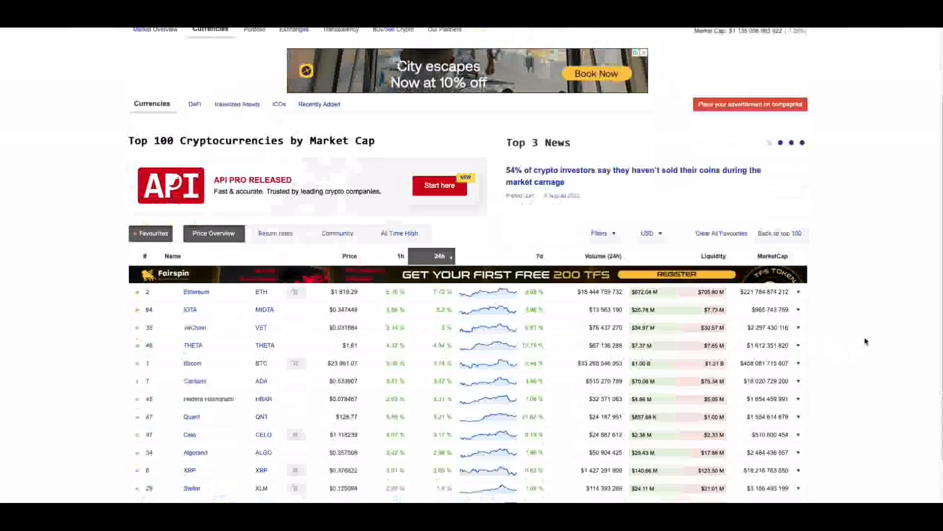
{"action": "left_click", "coordinate": [440, 255]}
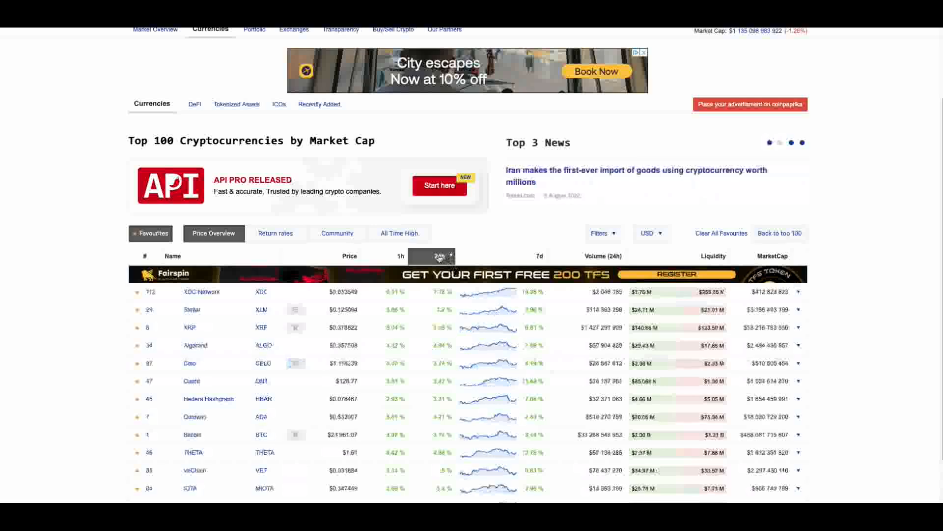
{"action": "left_click", "coordinate": [400, 255]}
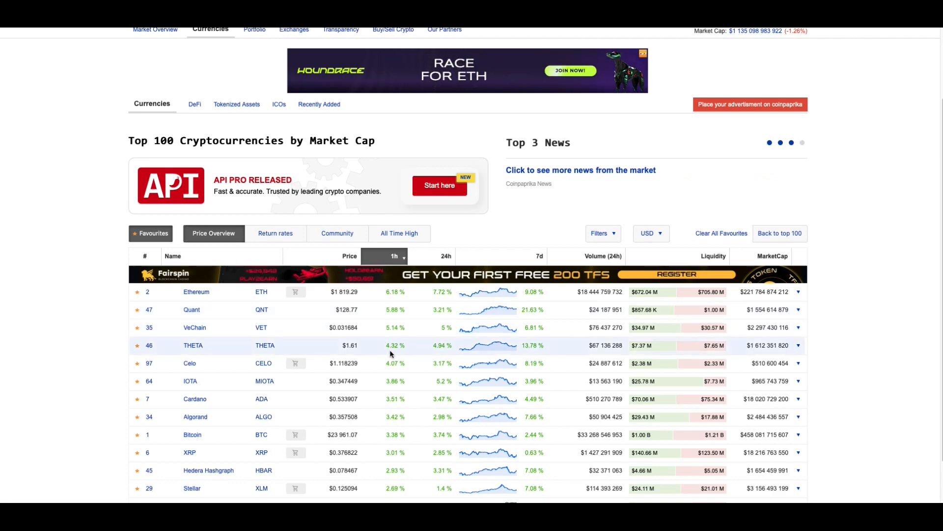
{"action": "scroll", "scroll_direction": "down", "scroll_amount": 3}
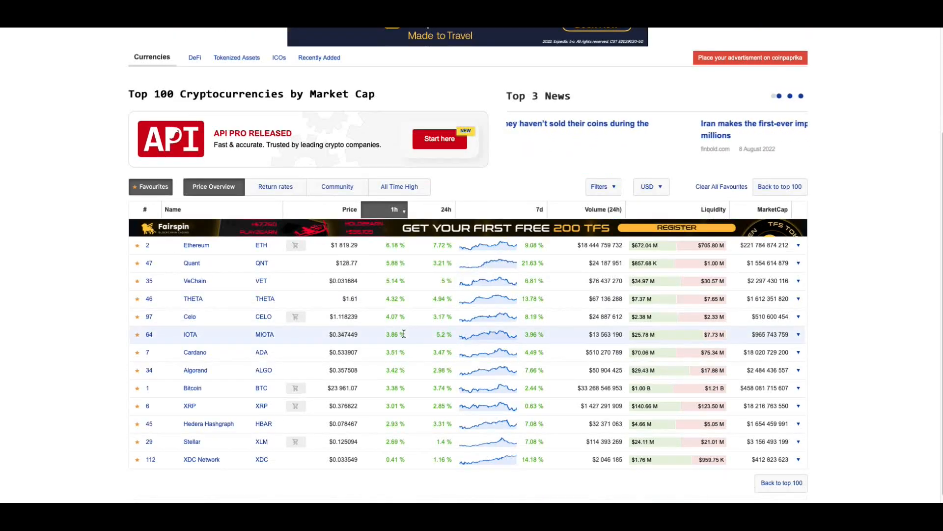
{"action": "scroll", "scroll_direction": "up", "scroll_amount": 3}
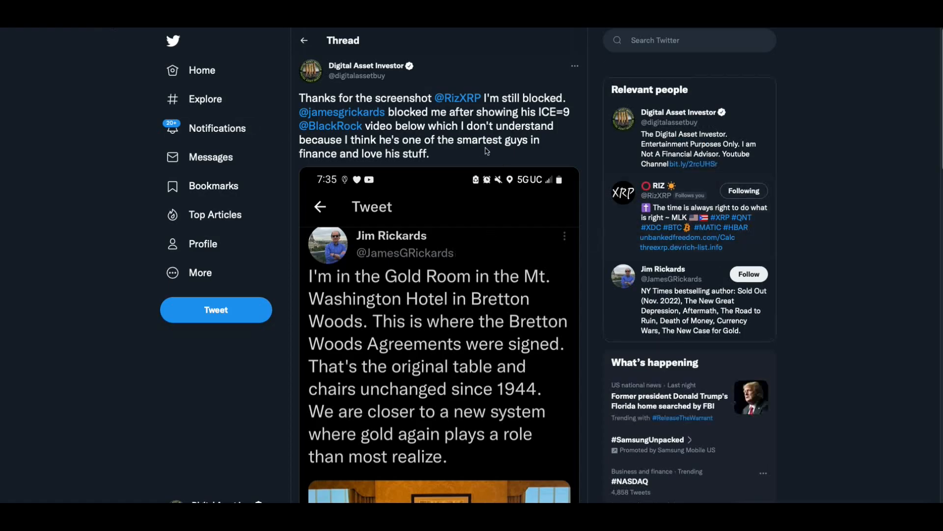
{"action": "mouse_move", "coordinate": [458, 298]}
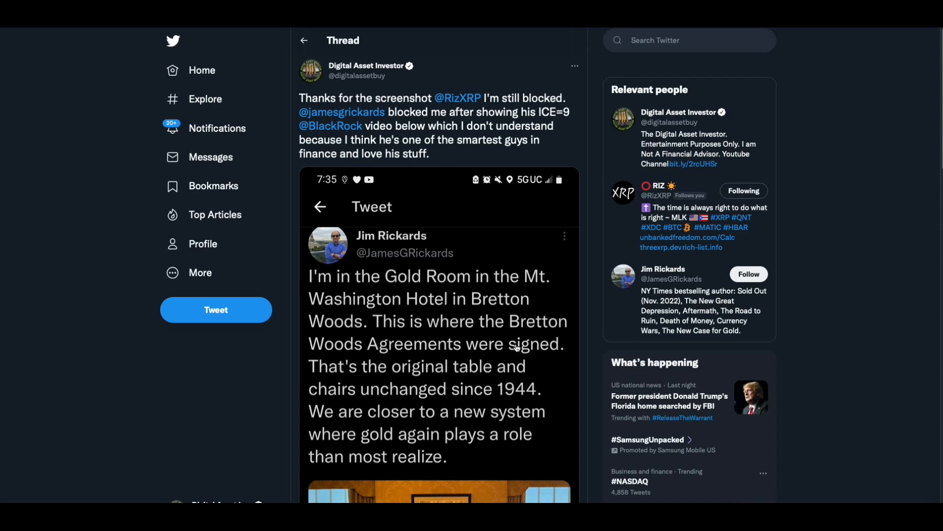
{"action": "mouse_move", "coordinate": [467, 182]}
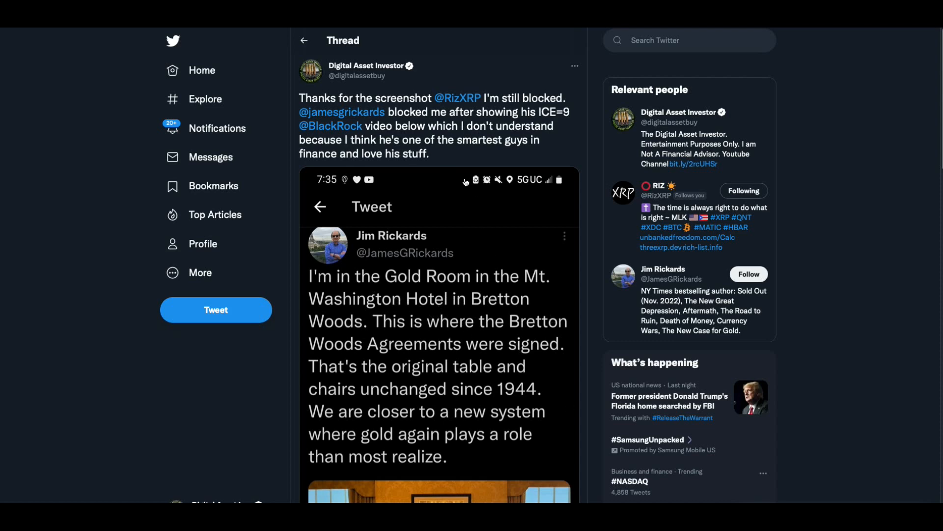
{"action": "mouse_move", "coordinate": [450, 113]}
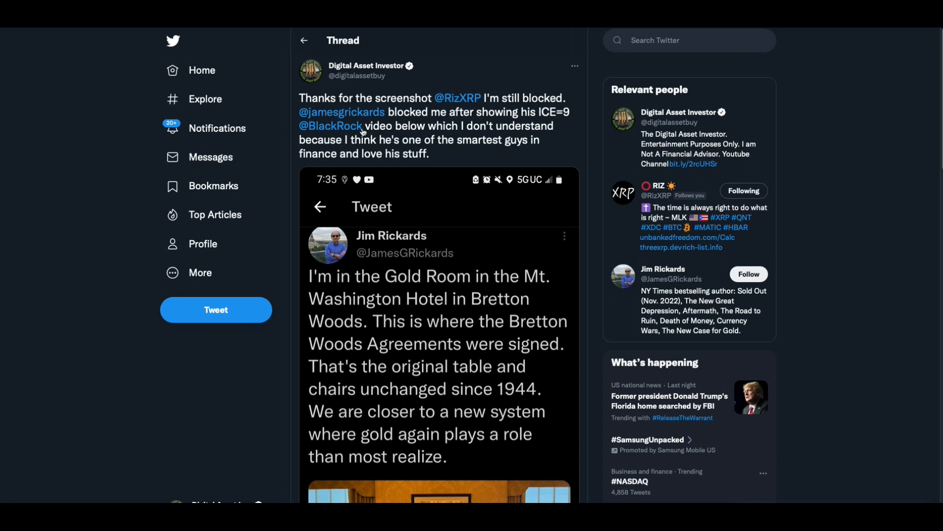
{"action": "mouse_move", "coordinate": [563, 130]}
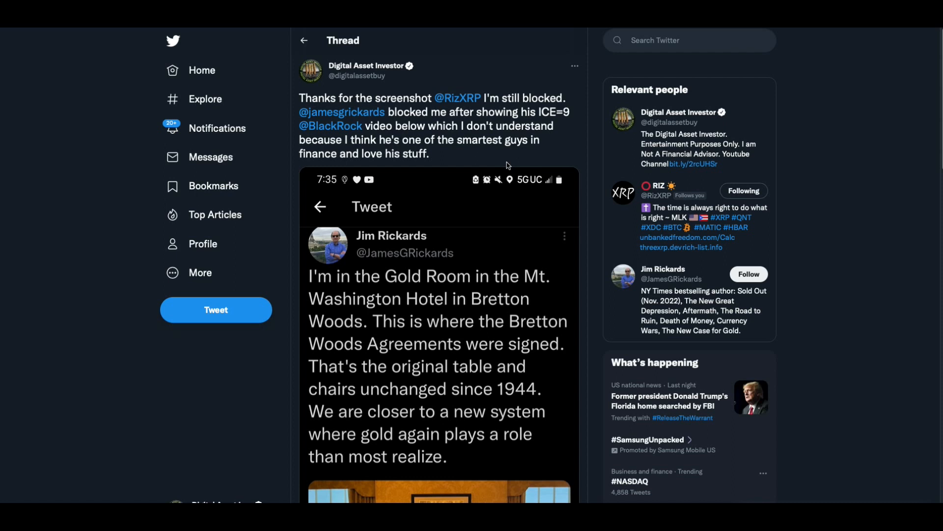
{"action": "mouse_move", "coordinate": [594, 368]}
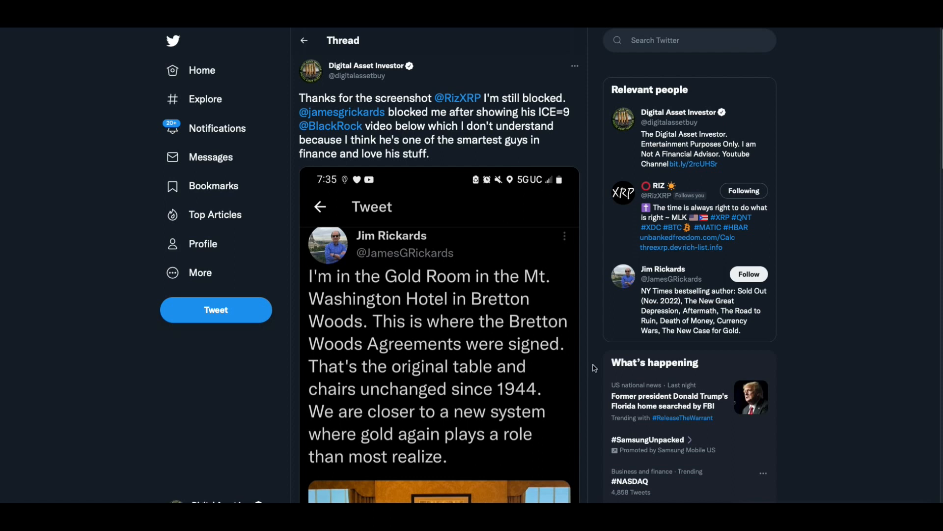
{"action": "mouse_move", "coordinate": [579, 401]}
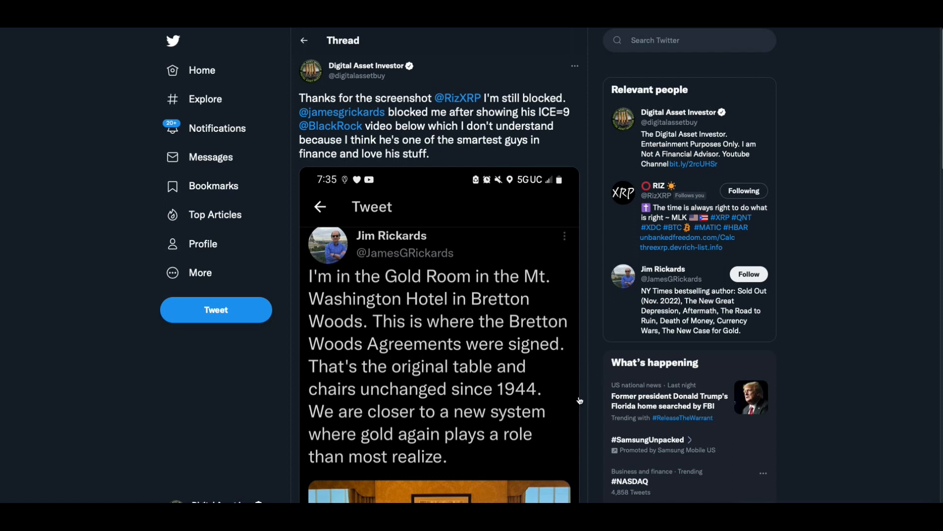
Scroll the thread to show the Gold Room photo below the quoted tweet.
{"action": "scroll", "scroll_direction": "down", "scroll_amount": 3}
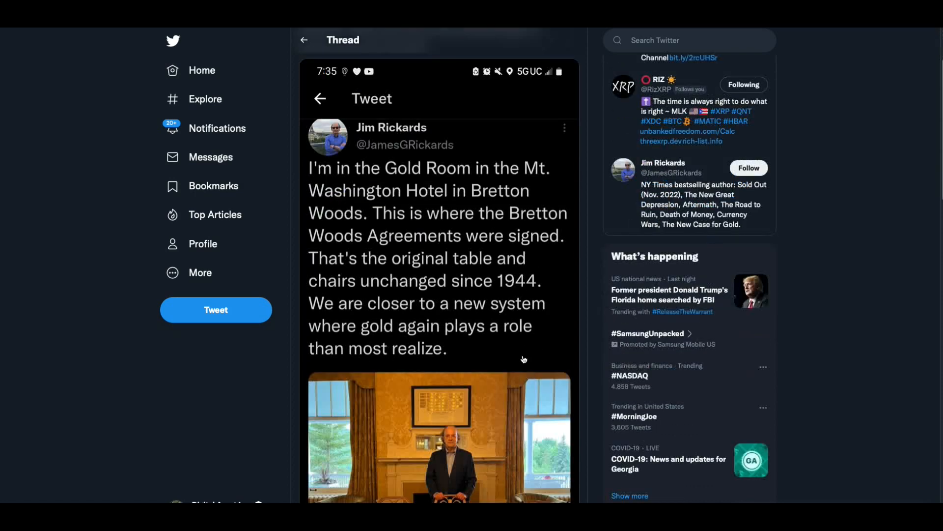
{"action": "mouse_move", "coordinate": [549, 367]}
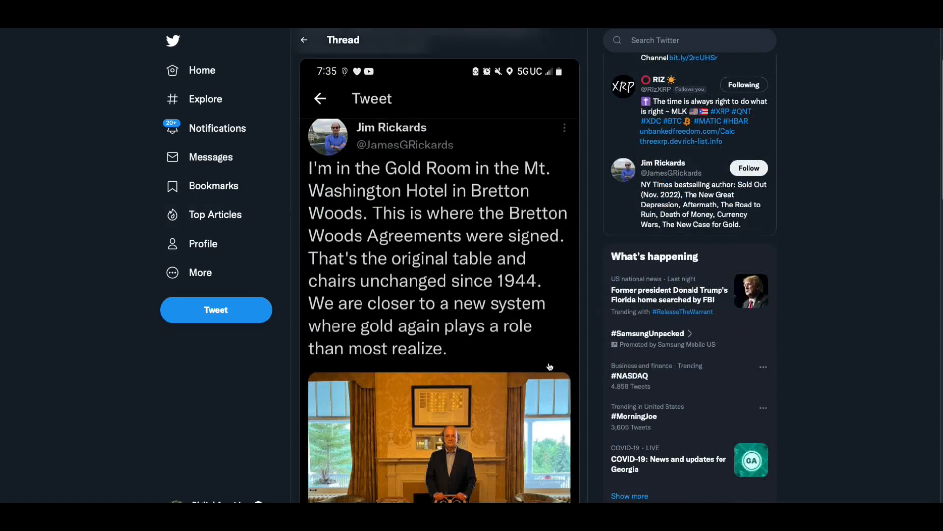
{"action": "mouse_move", "coordinate": [571, 346]}
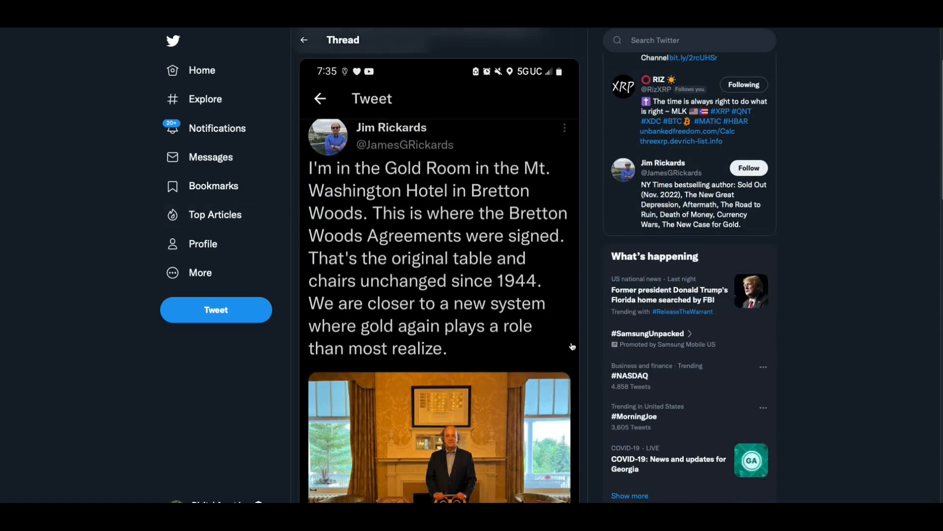
{"action": "mouse_move", "coordinate": [552, 284]}
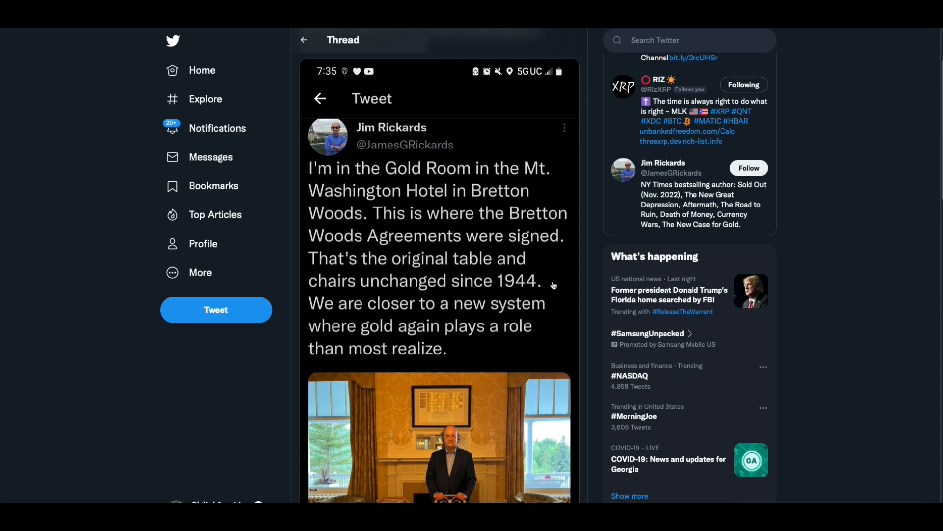
{"action": "mouse_move", "coordinate": [560, 340]}
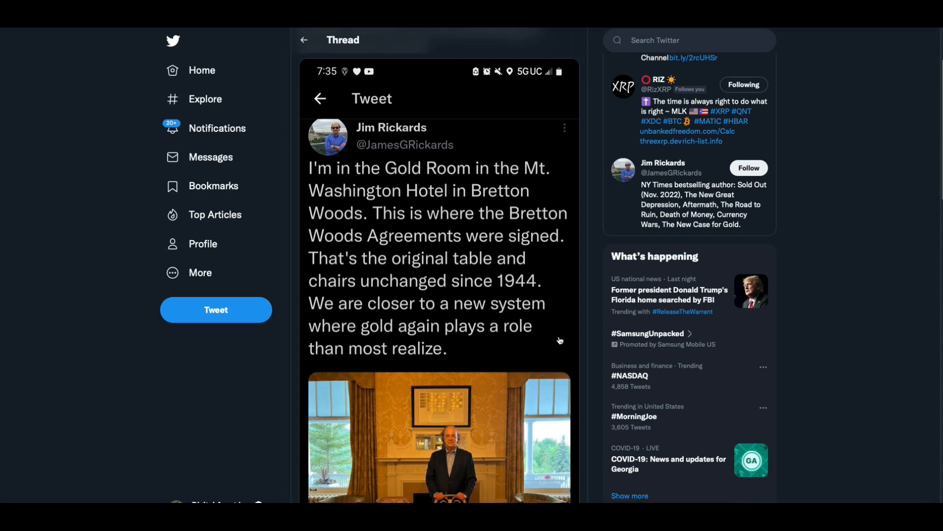
{"action": "mouse_move", "coordinate": [556, 348]}
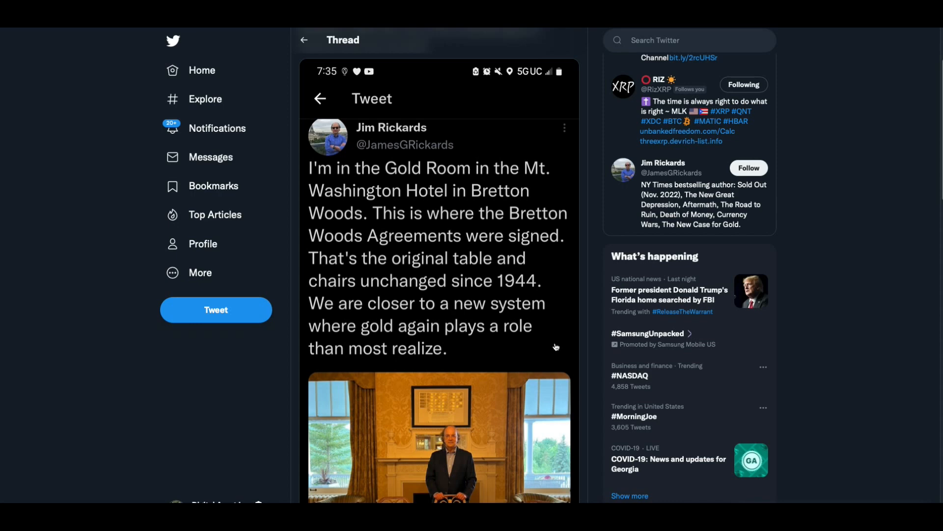
{"action": "scroll", "scroll_direction": "up", "scroll_amount": 3}
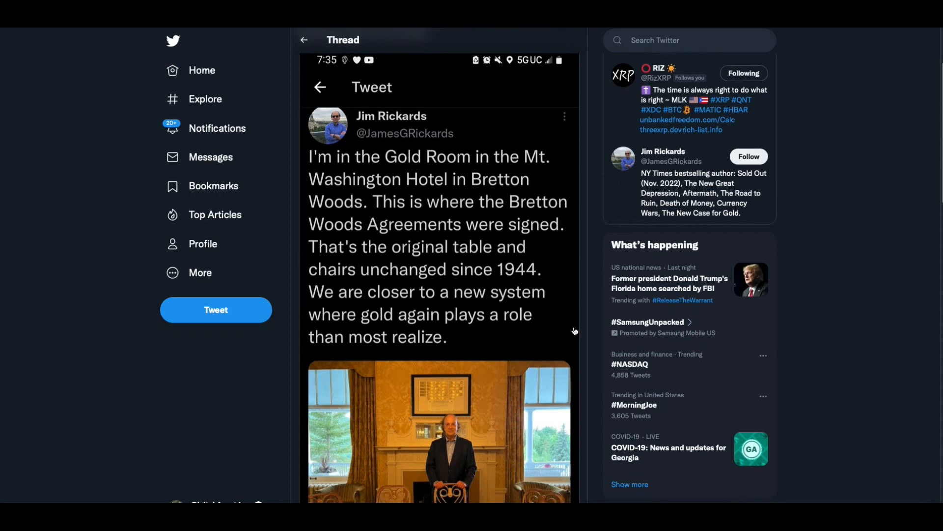
{"action": "mouse_move", "coordinate": [501, 301]}
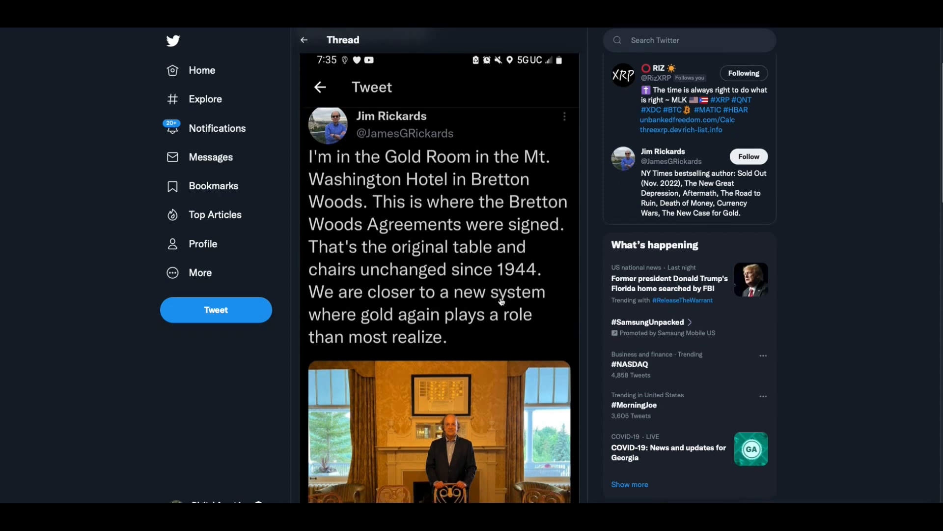
{"action": "mouse_move", "coordinate": [341, 326]}
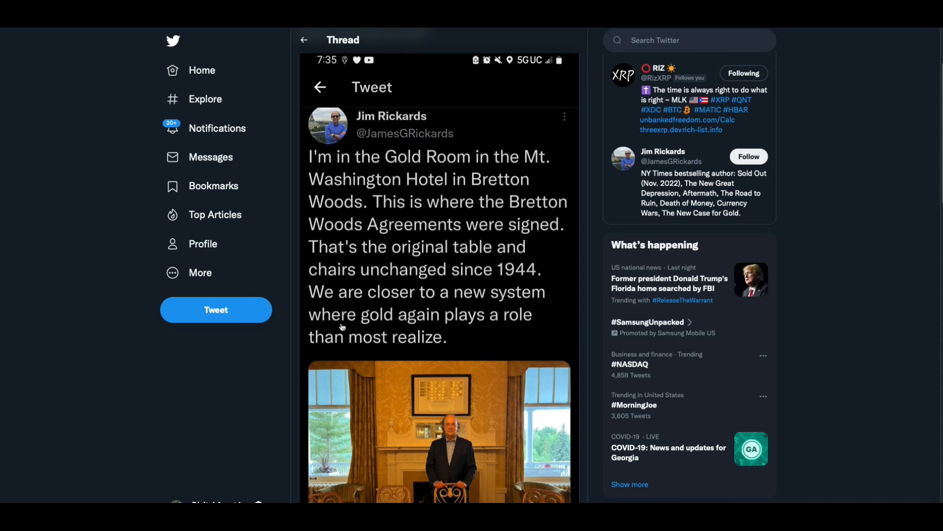
{"action": "mouse_move", "coordinate": [437, 354]}
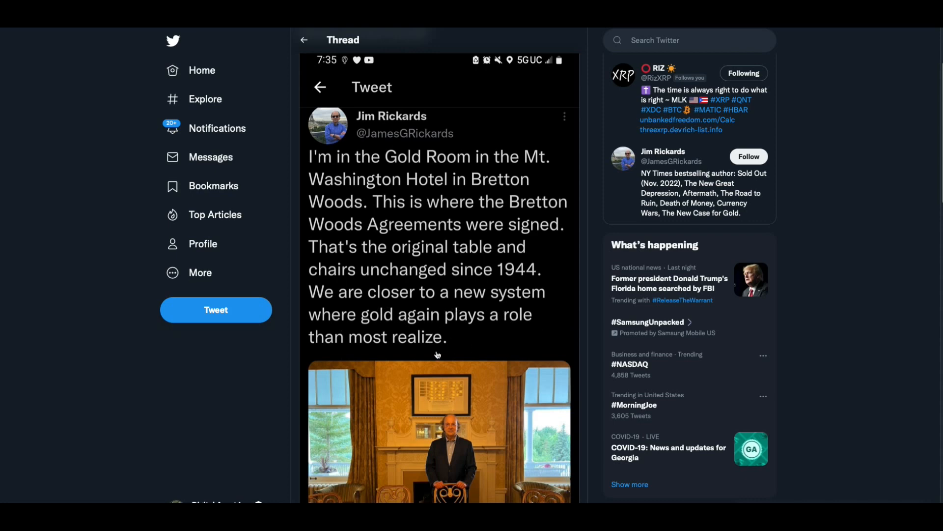
{"action": "mouse_move", "coordinate": [406, 377]}
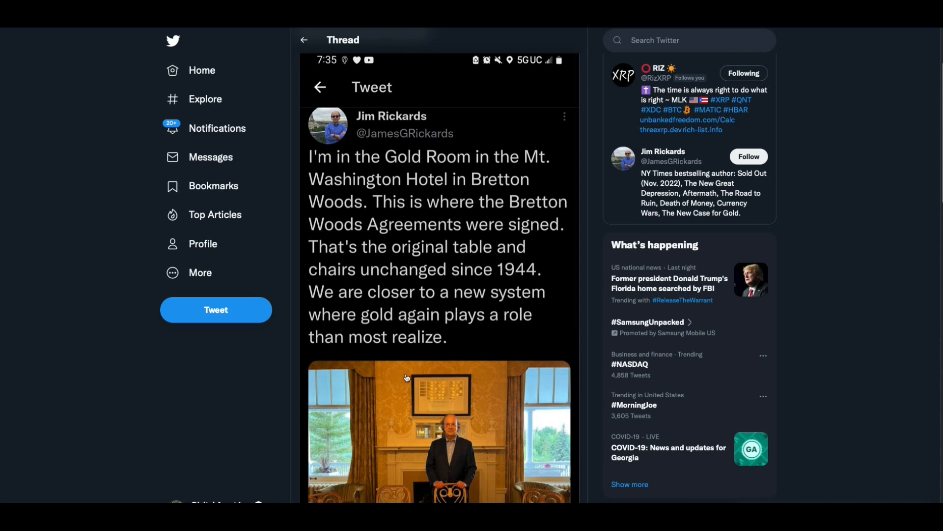
{"action": "mouse_move", "coordinate": [516, 343]}
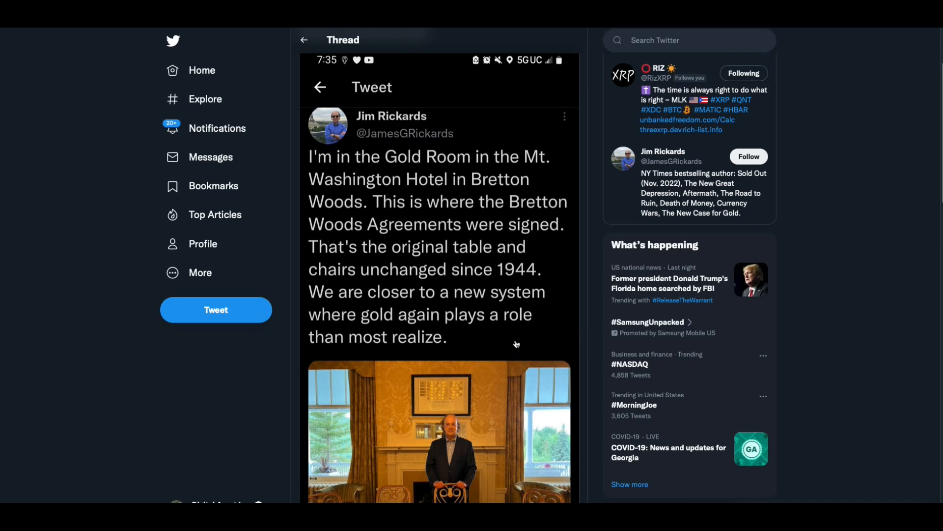
{"action": "scroll", "scroll_direction": "down", "scroll_amount": 3}
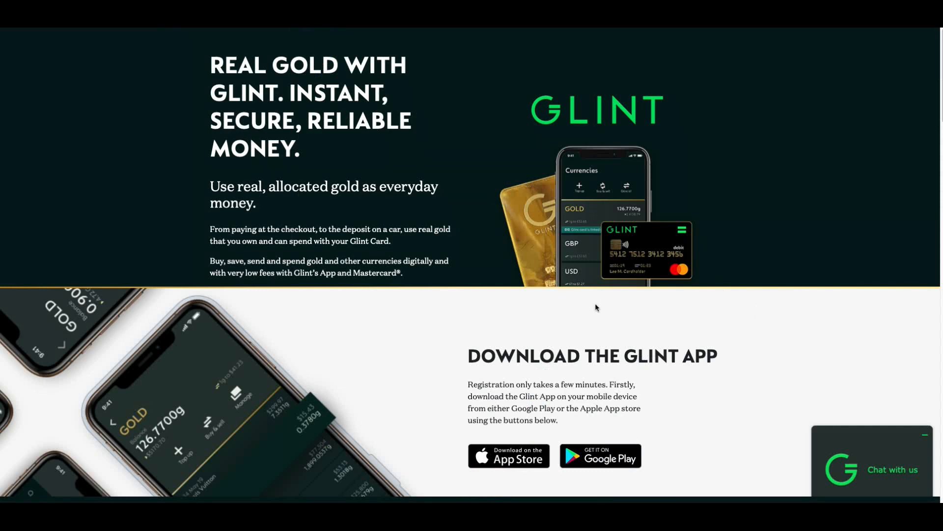
{"action": "mouse_move", "coordinate": [618, 319]}
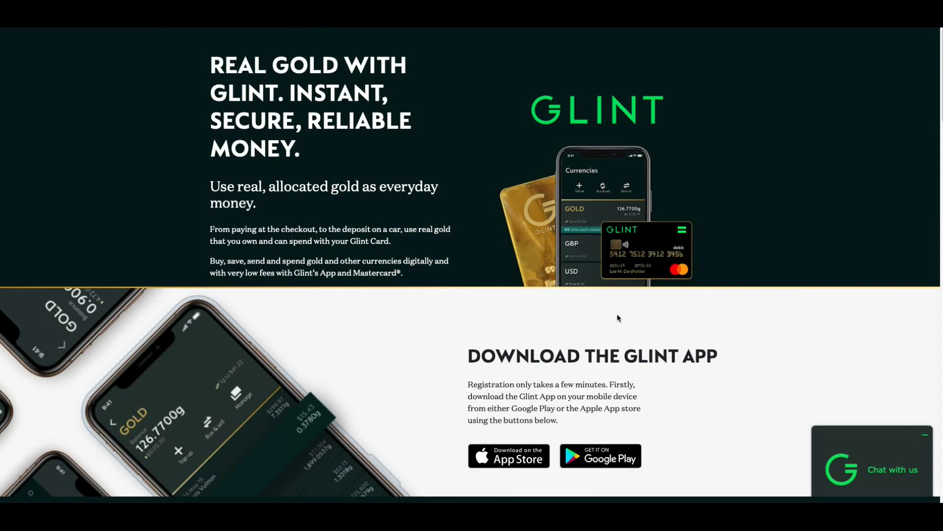
{"action": "mouse_move", "coordinate": [672, 303]}
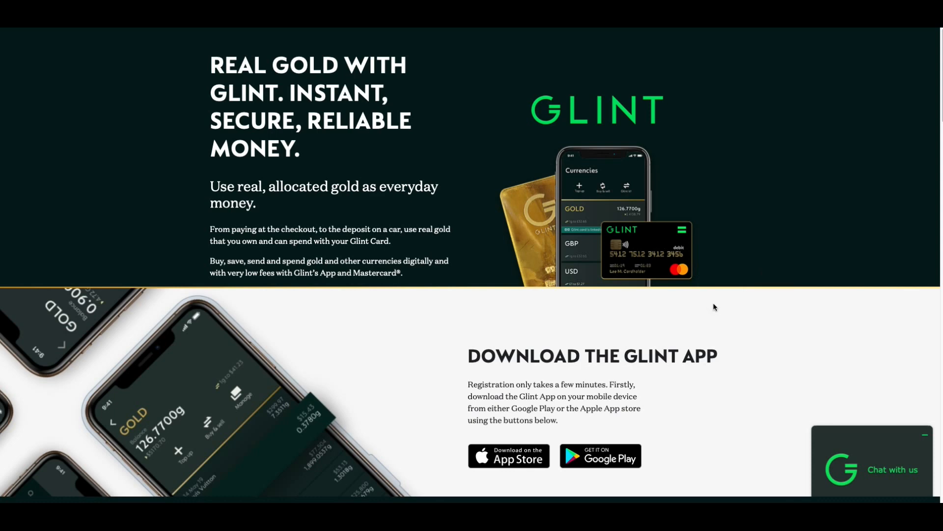
{"action": "mouse_move", "coordinate": [501, 148]}
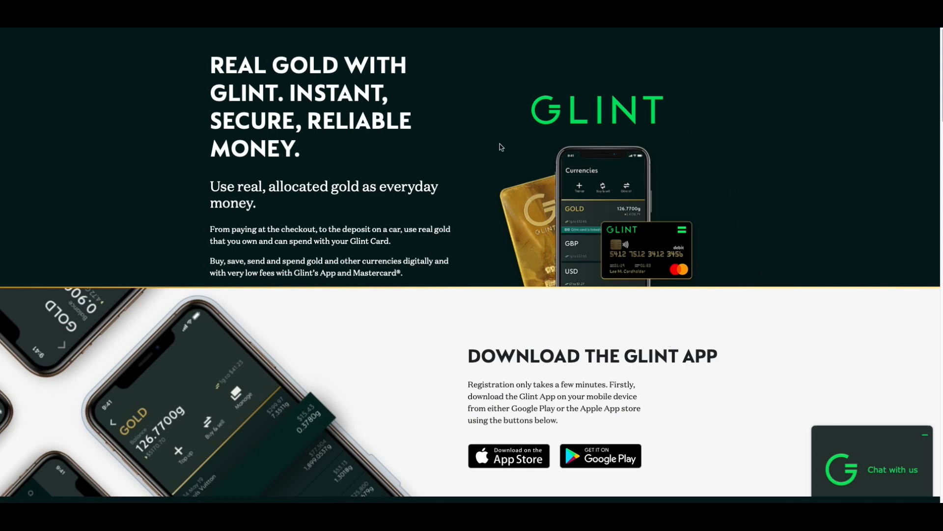
{"action": "mouse_move", "coordinate": [514, 380]}
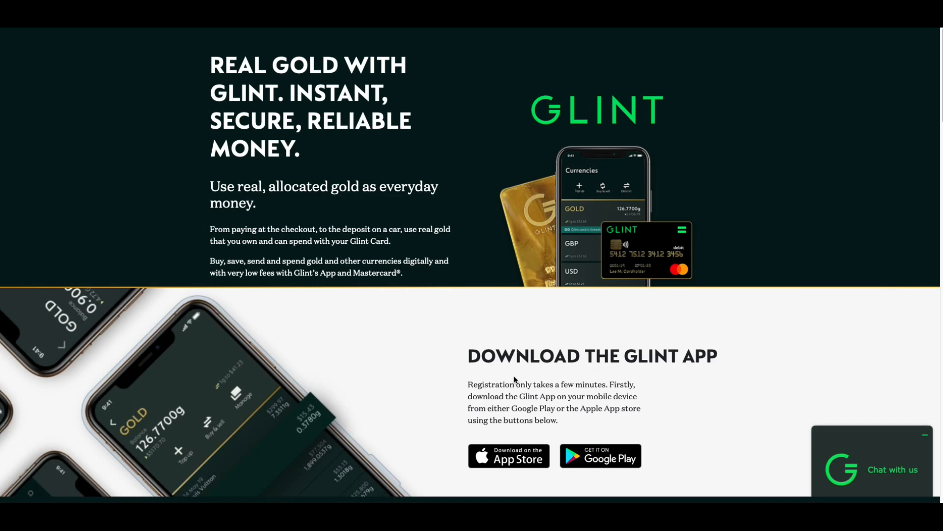
{"action": "mouse_move", "coordinate": [526, 340]}
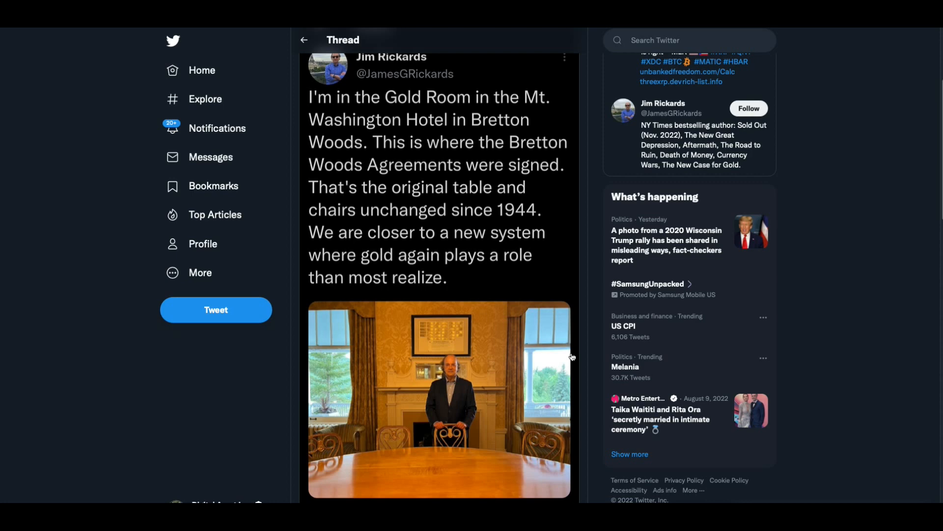
{"action": "mouse_move", "coordinate": [474, 325]}
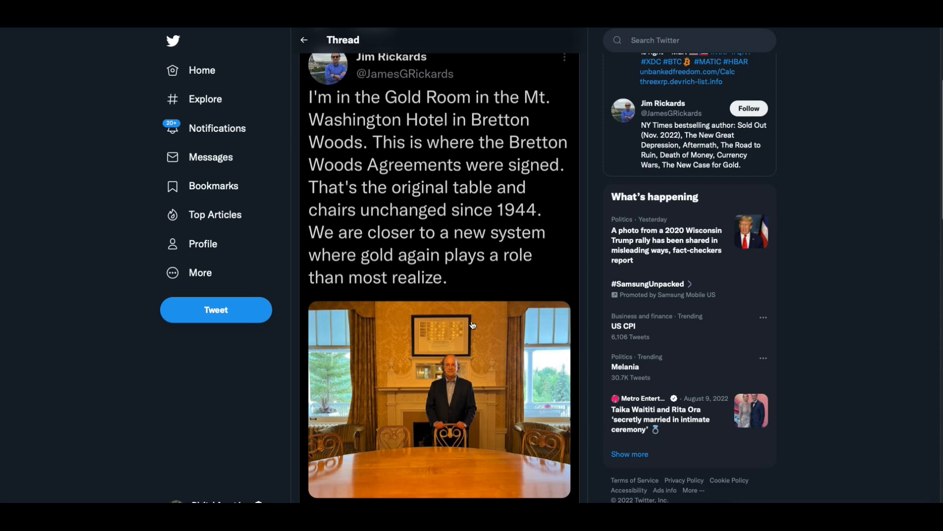
{"action": "mouse_move", "coordinate": [528, 437]}
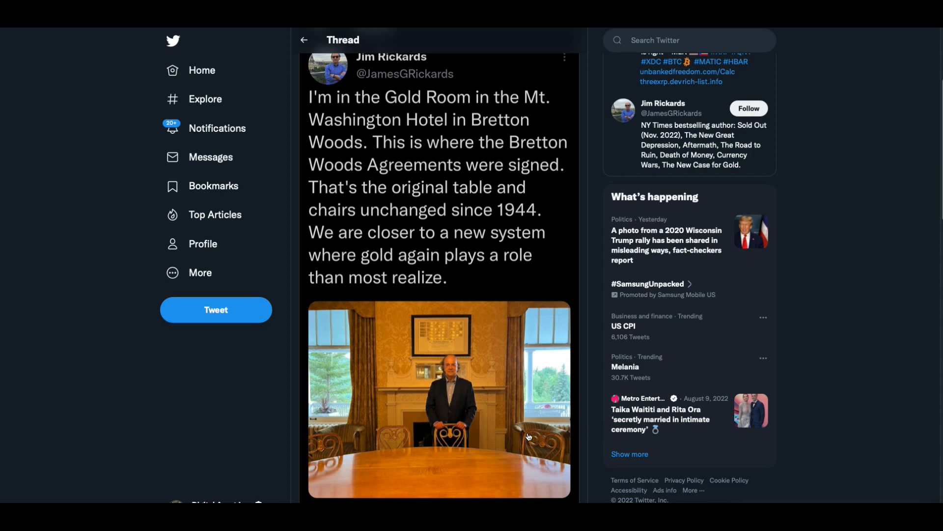
Scroll down the Bretton Woods Gold Room thread past its photo to the replies.
{"action": "scroll", "scroll_direction": "down", "scroll_amount": 3}
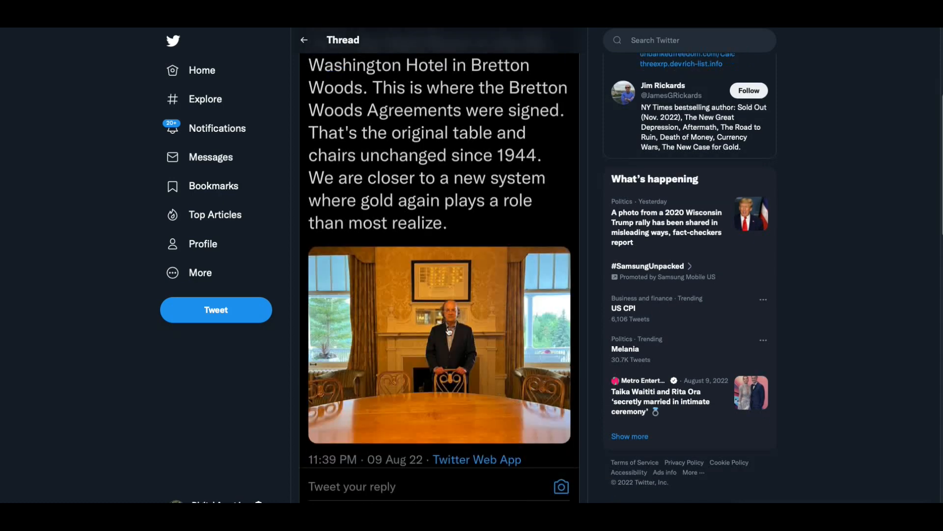
{"action": "scroll", "scroll_direction": "down", "scroll_amount": 3}
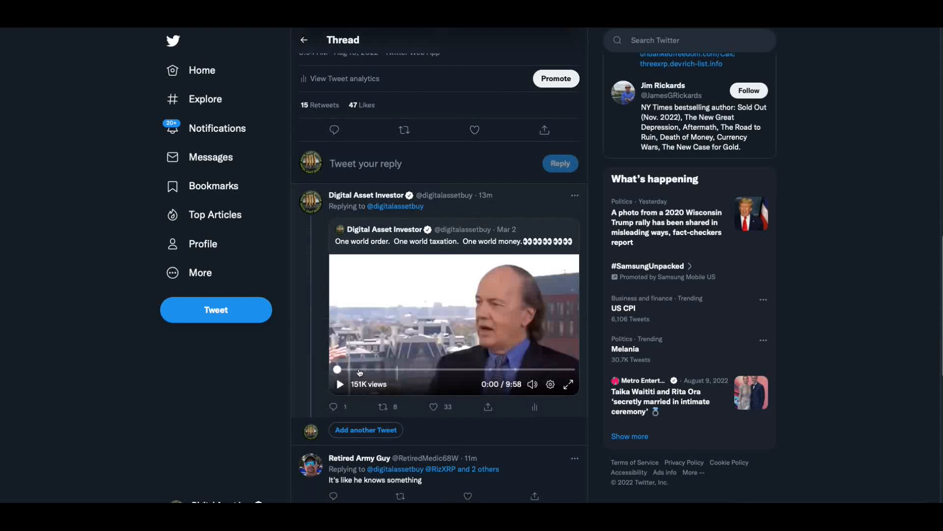
Start the 'One world order' Jim Rickards interview clip, then pause it.
{"action": "left_click", "coordinate": [340, 383]}
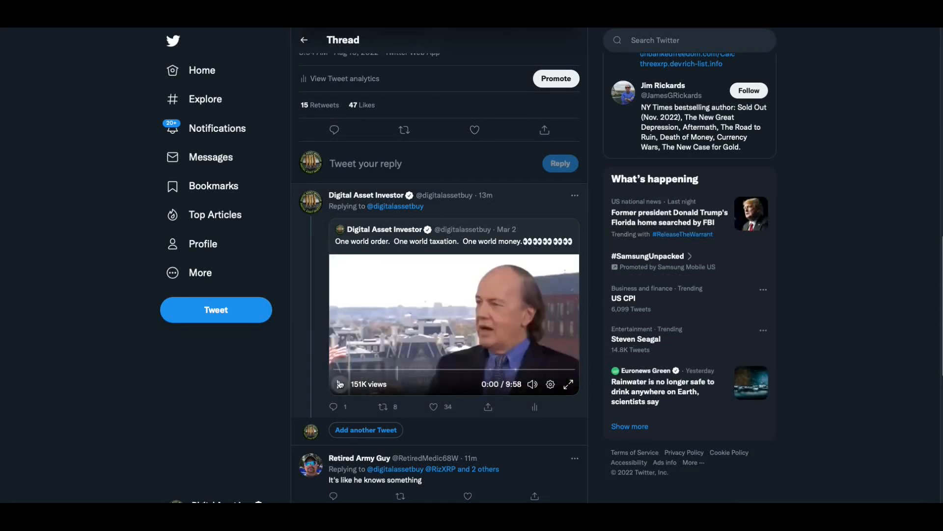
{"action": "left_click", "coordinate": [340, 384]}
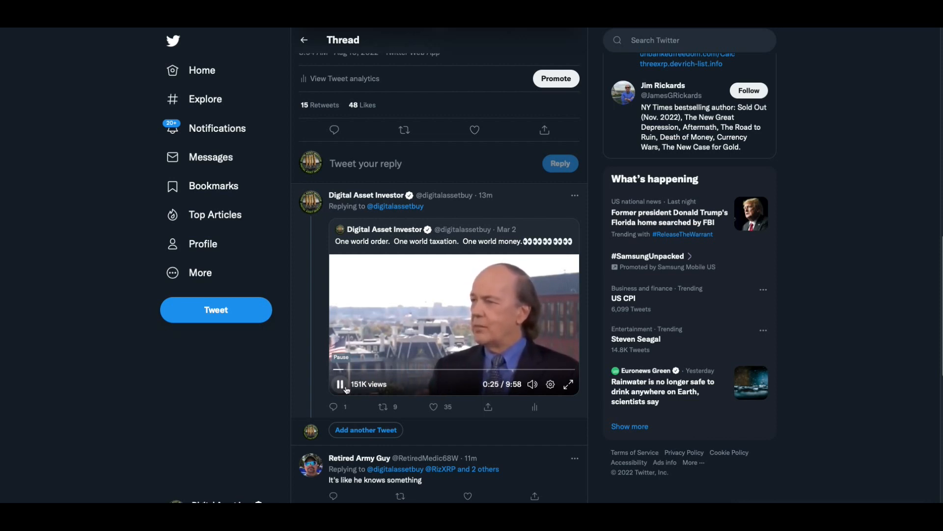
{"action": "left_click", "coordinate": [340, 384]}
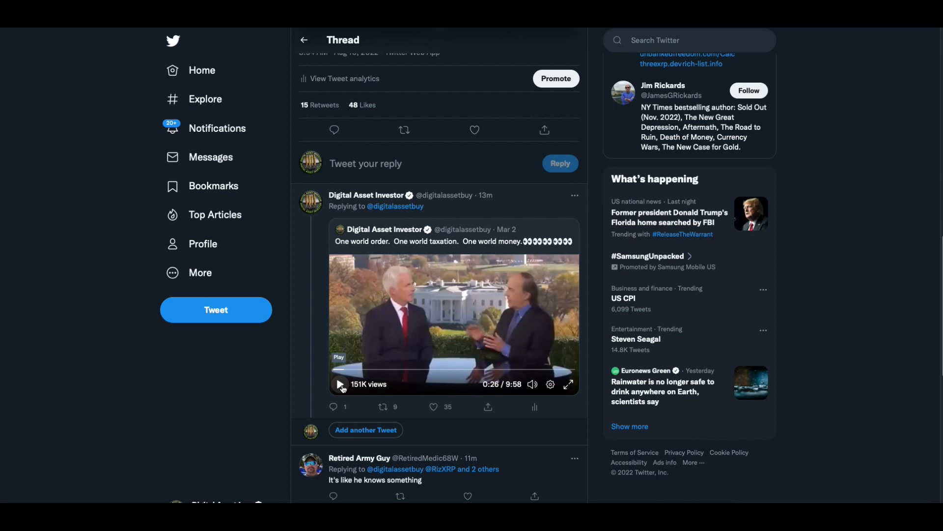
{"action": "left_click", "coordinate": [382, 407]}
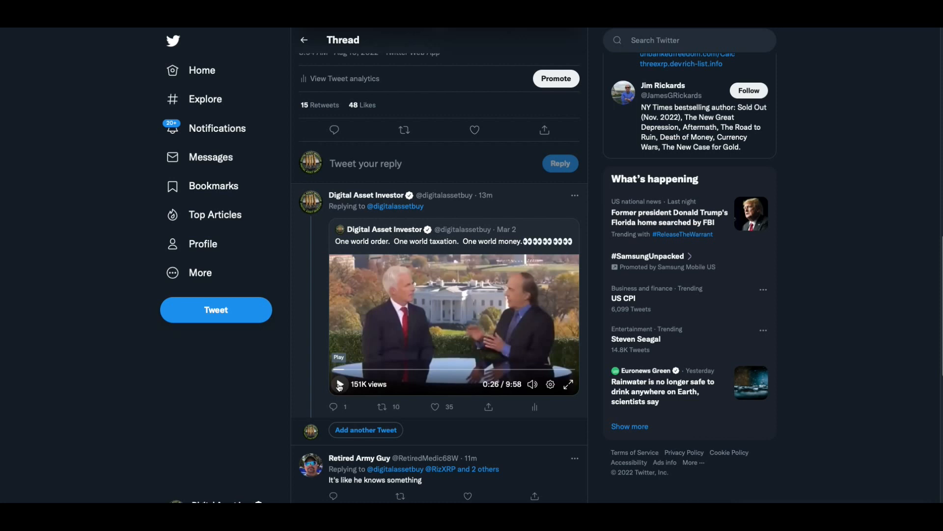
Resume the interview clip for over a minute, then pause it again.
{"action": "left_click", "coordinate": [435, 406]}
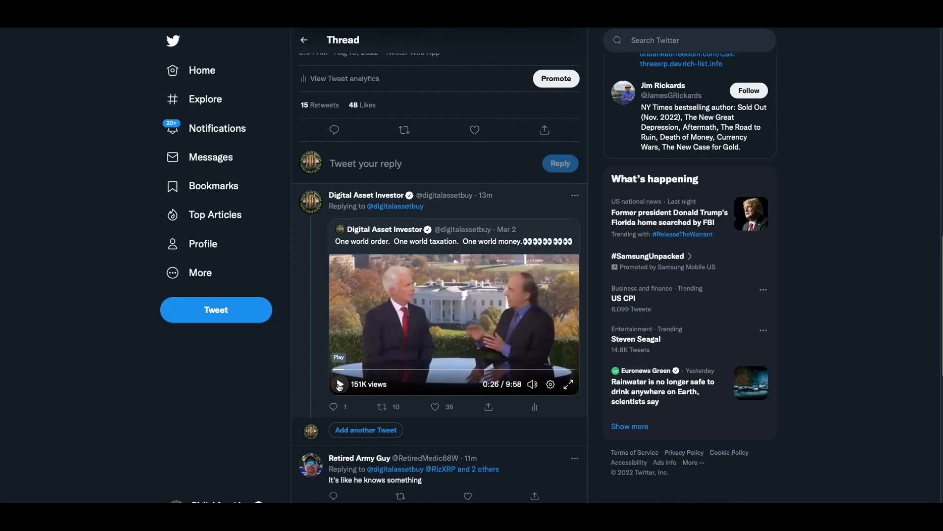
{"action": "left_click", "coordinate": [340, 385]}
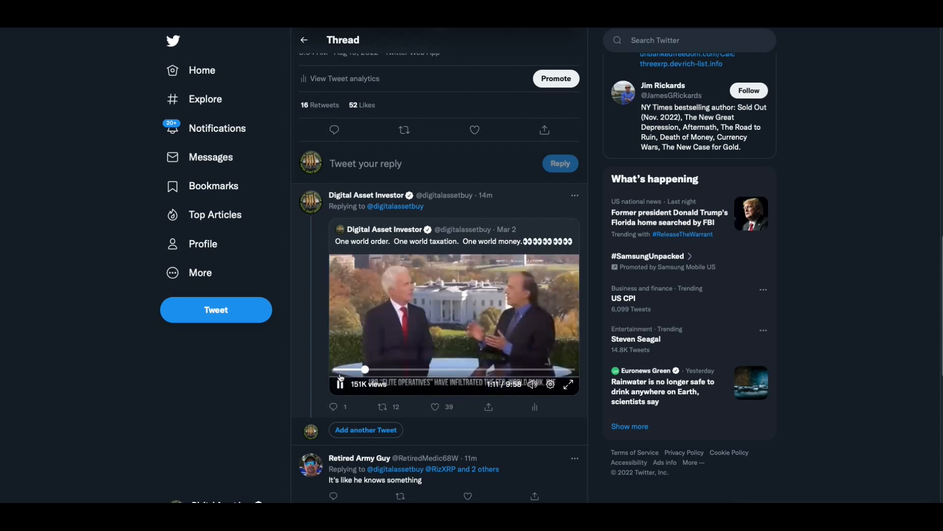
{"action": "left_click", "coordinate": [340, 385]}
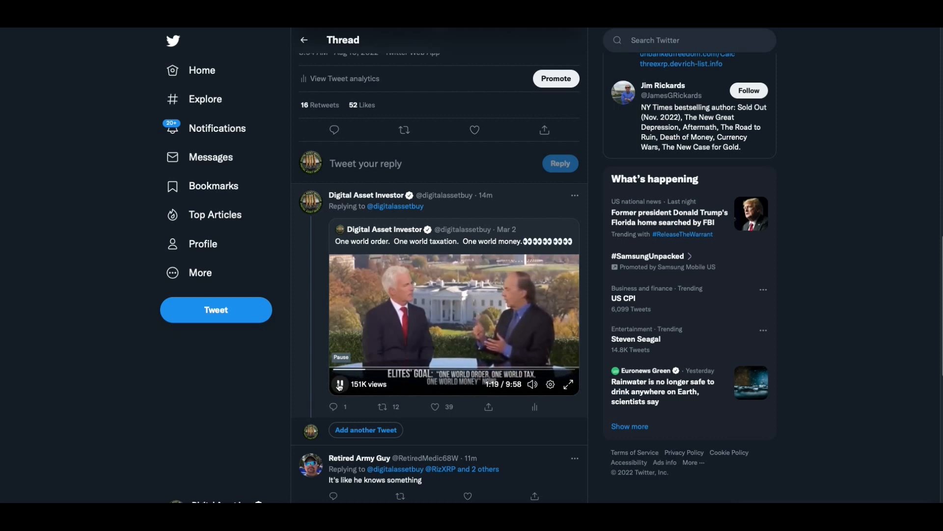
{"action": "left_click", "coordinate": [340, 384]}
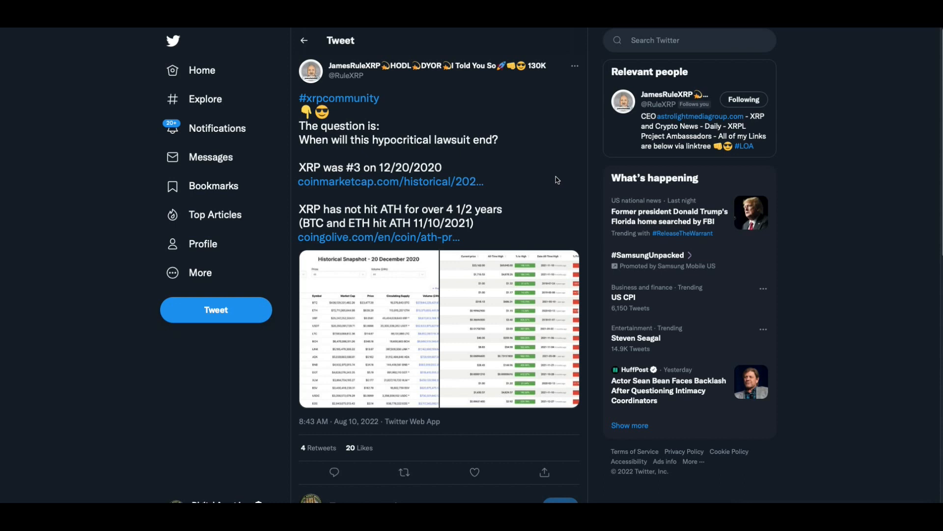
{"action": "mouse_move", "coordinate": [503, 164]}
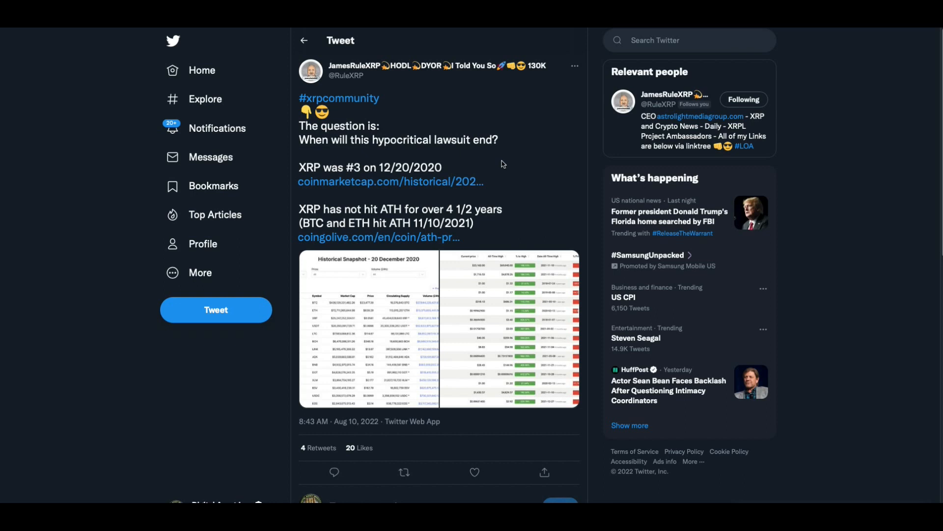
{"action": "mouse_move", "coordinate": [507, 163]}
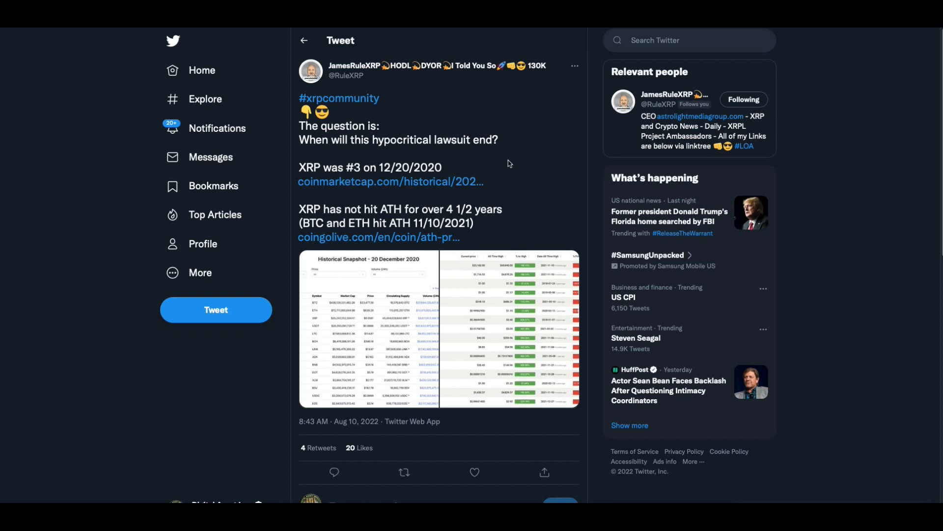
{"action": "mouse_move", "coordinate": [414, 181]}
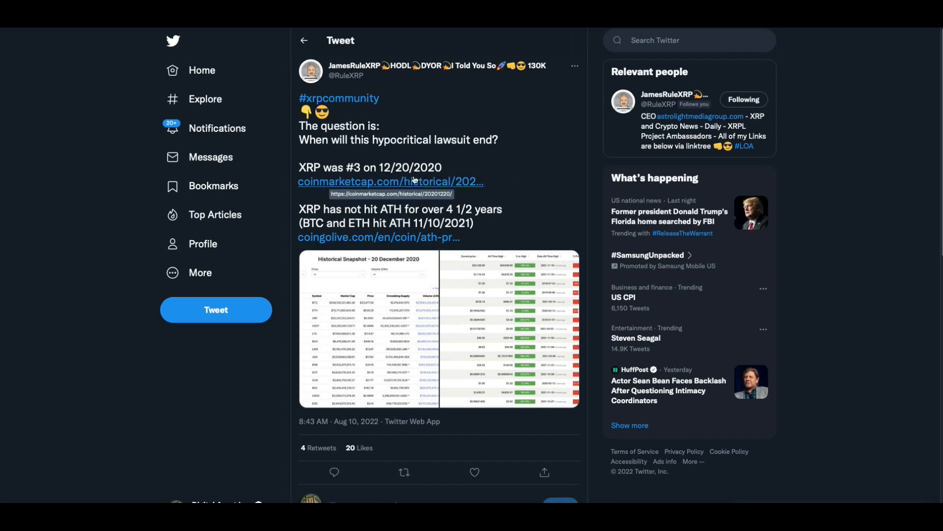
{"action": "mouse_move", "coordinate": [367, 217]}
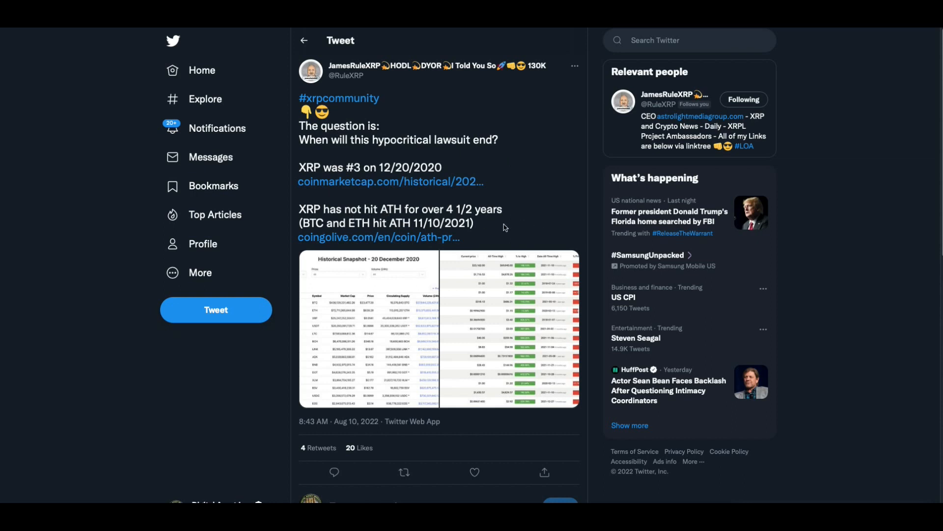
{"action": "mouse_move", "coordinate": [378, 227]}
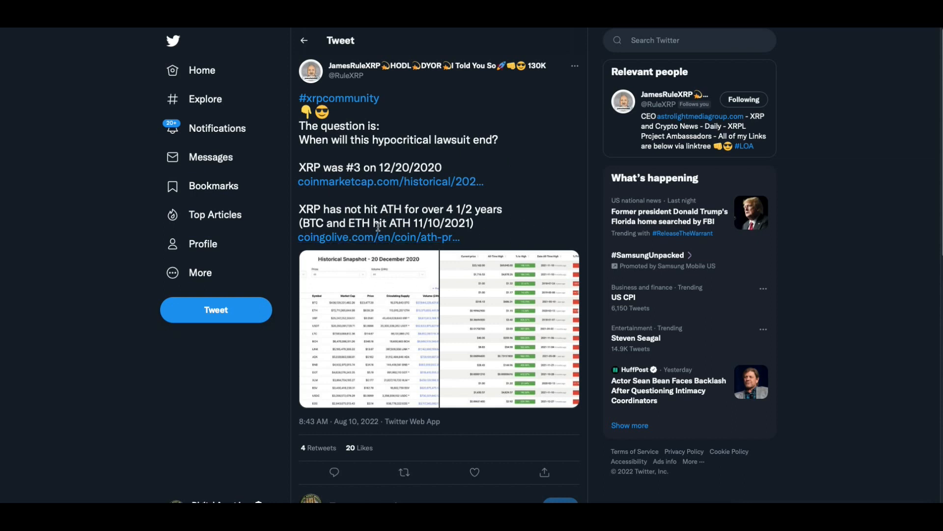
{"action": "mouse_move", "coordinate": [498, 235]}
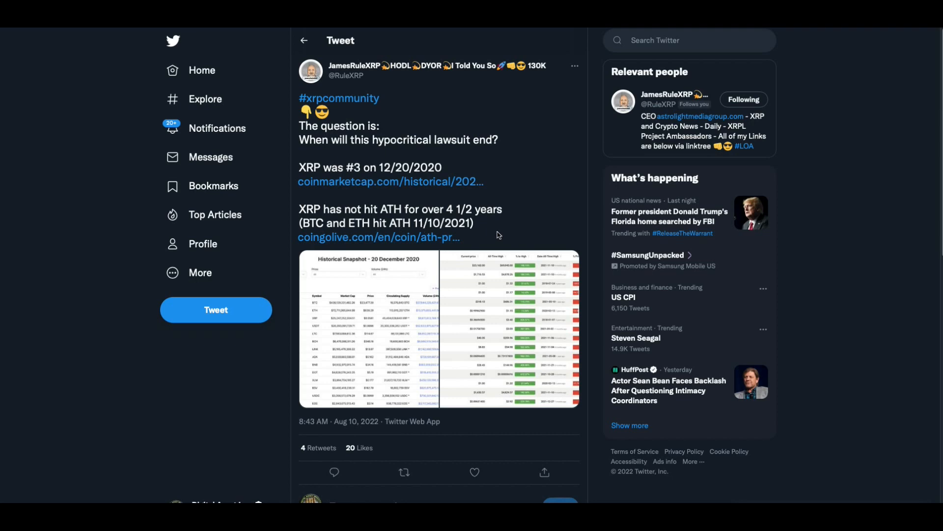
{"action": "mouse_move", "coordinate": [372, 295]}
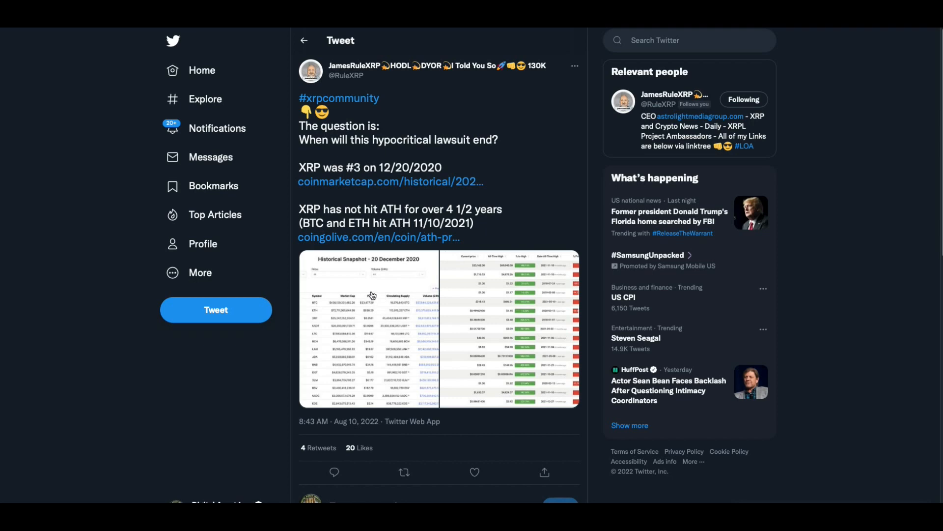
Enlarge the XRP lawsuit tweet's 20 December 2020 CoinMarketCap snapshot image.
{"action": "left_click", "coordinate": [367, 328]}
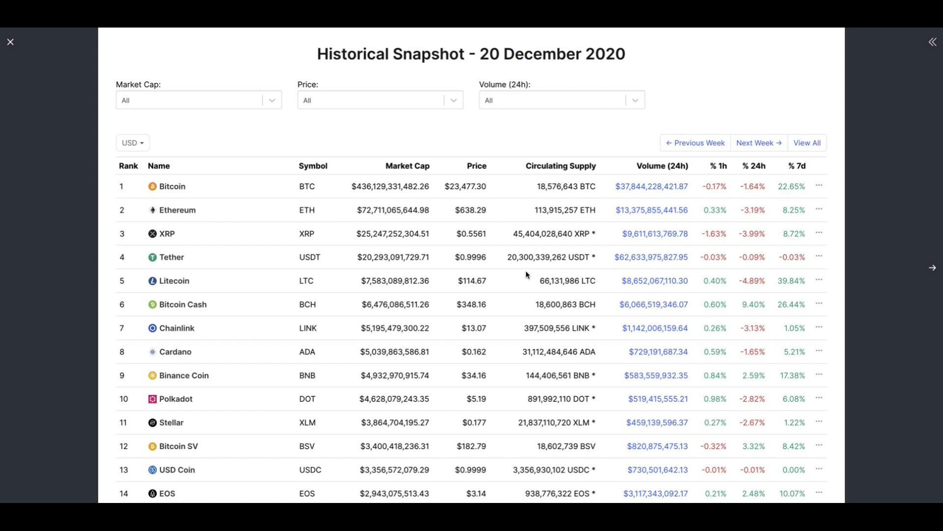
{"action": "mouse_move", "coordinate": [522, 262]}
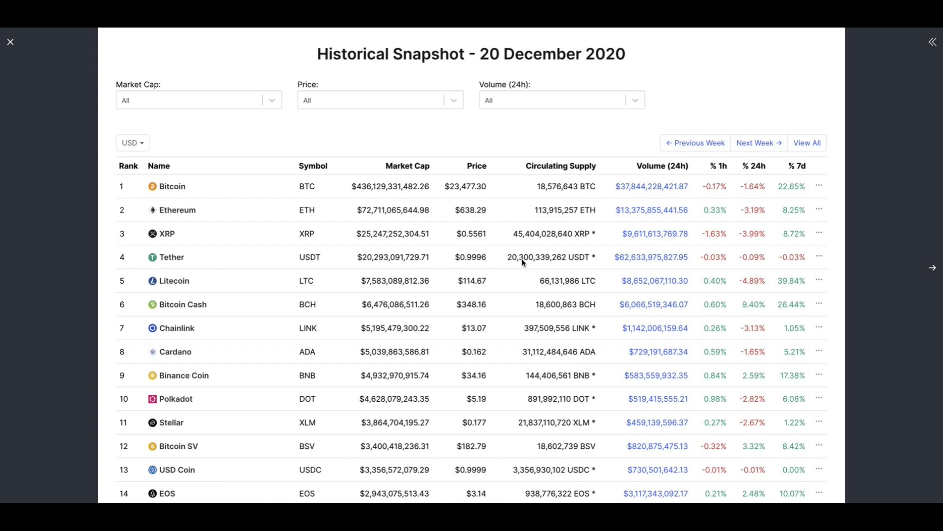
{"action": "mouse_move", "coordinate": [582, 295]}
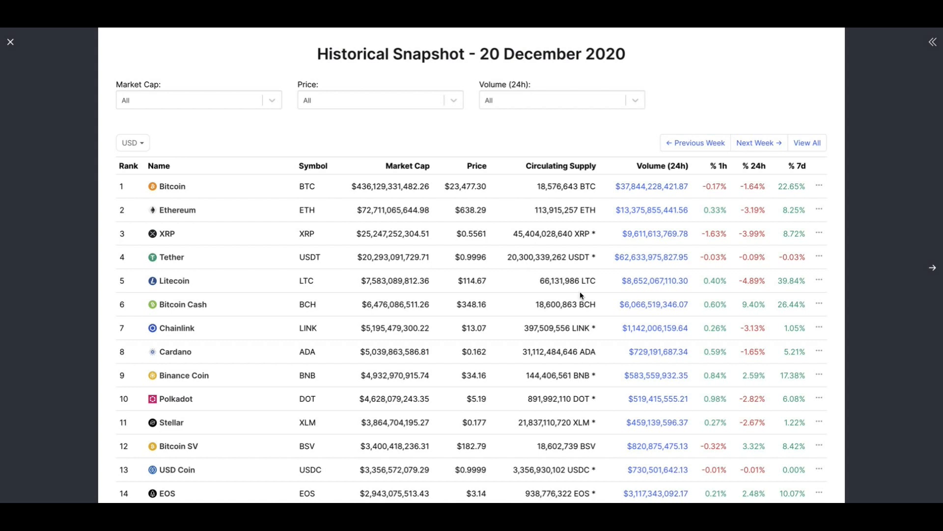
{"action": "mouse_move", "coordinate": [461, 293]}
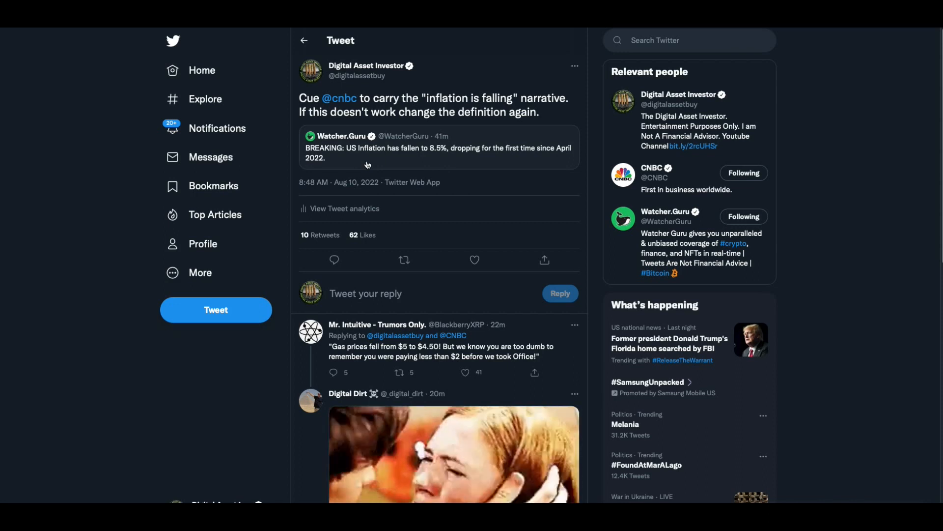
{"action": "left_click", "coordinate": [464, 373]}
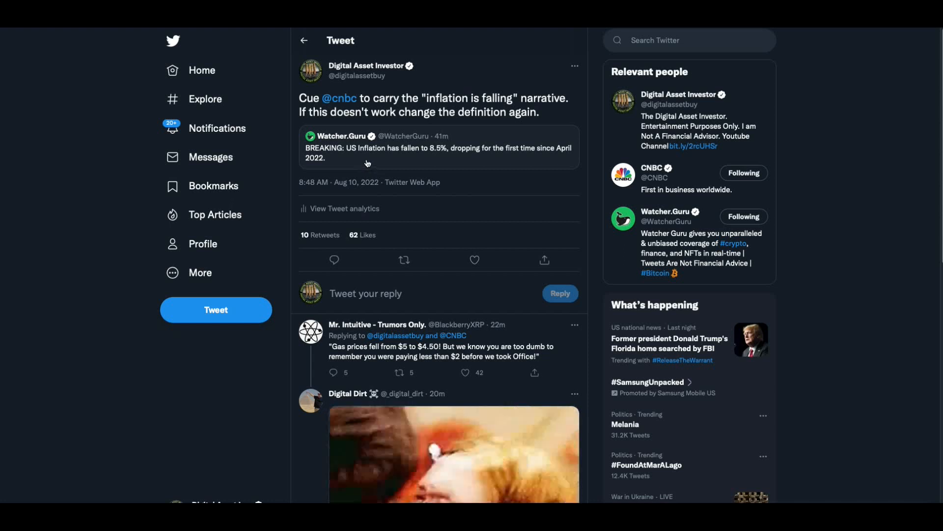
{"action": "mouse_move", "coordinate": [348, 124]}
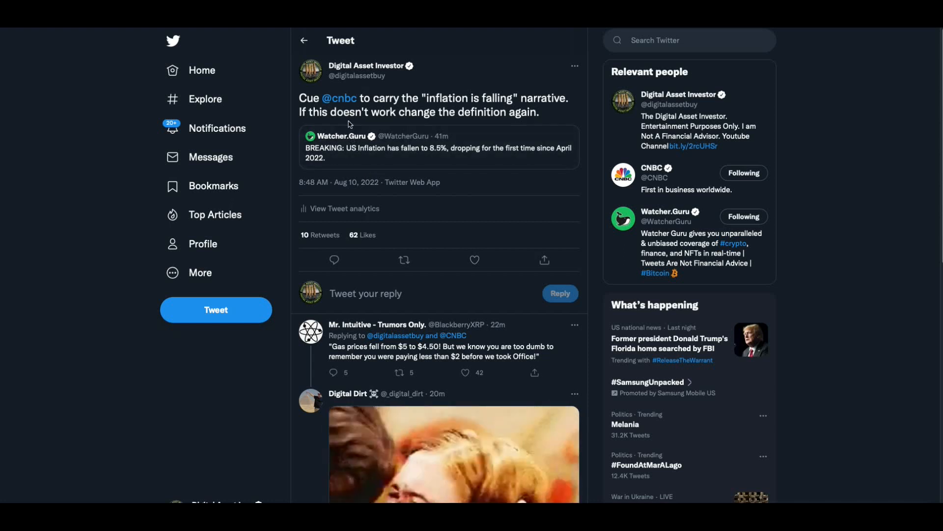
{"action": "mouse_move", "coordinate": [554, 124]}
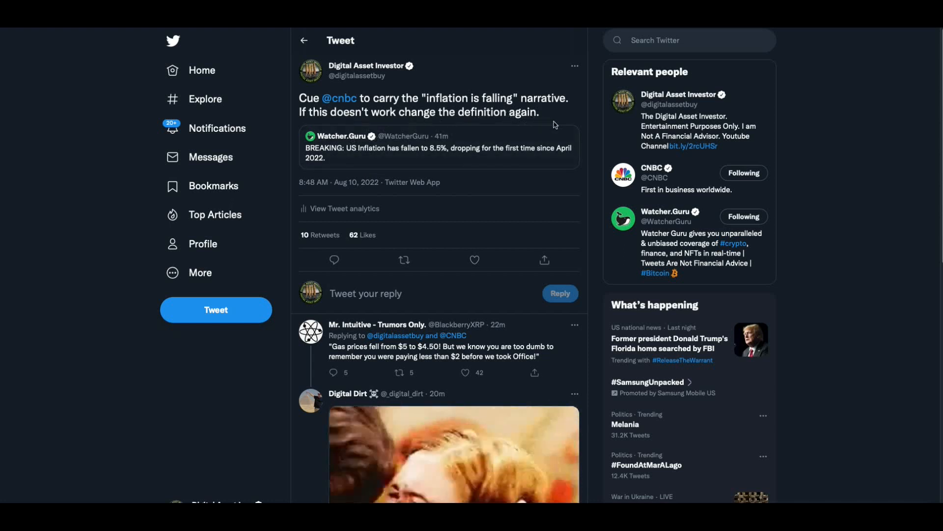
{"action": "mouse_move", "coordinate": [417, 125]}
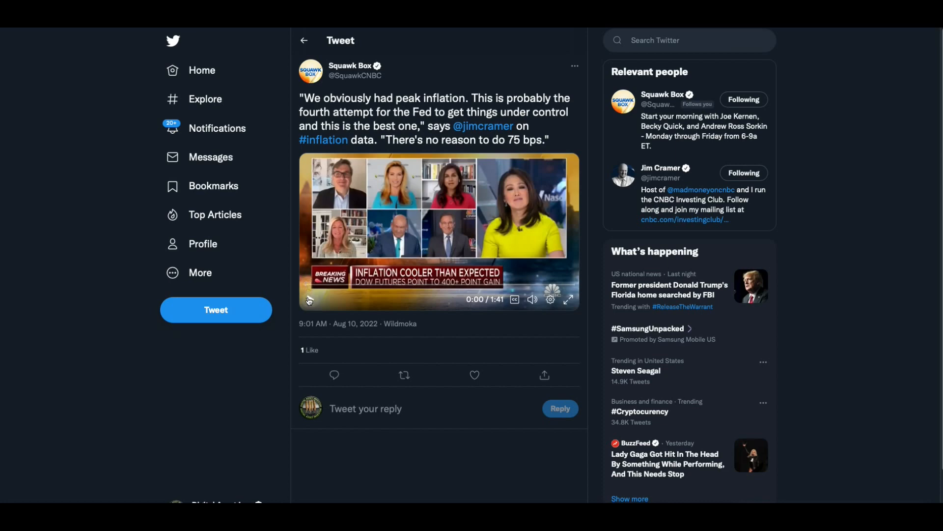
Play the Squawk Box 'peak inflation' news clip.
{"action": "left_click", "coordinate": [308, 299]}
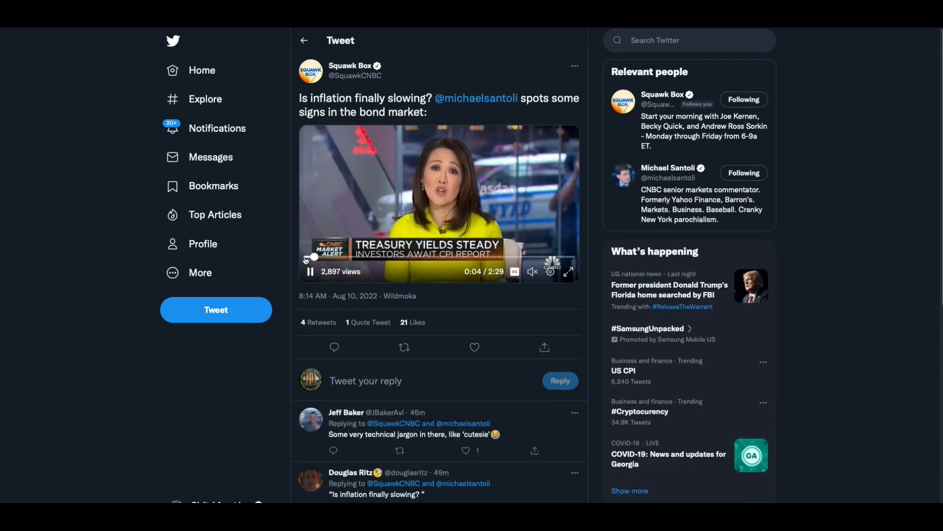
Play the 'Is inflation finally slowing?' clip and pause it around 0:23.
{"action": "left_click", "coordinate": [310, 272]}
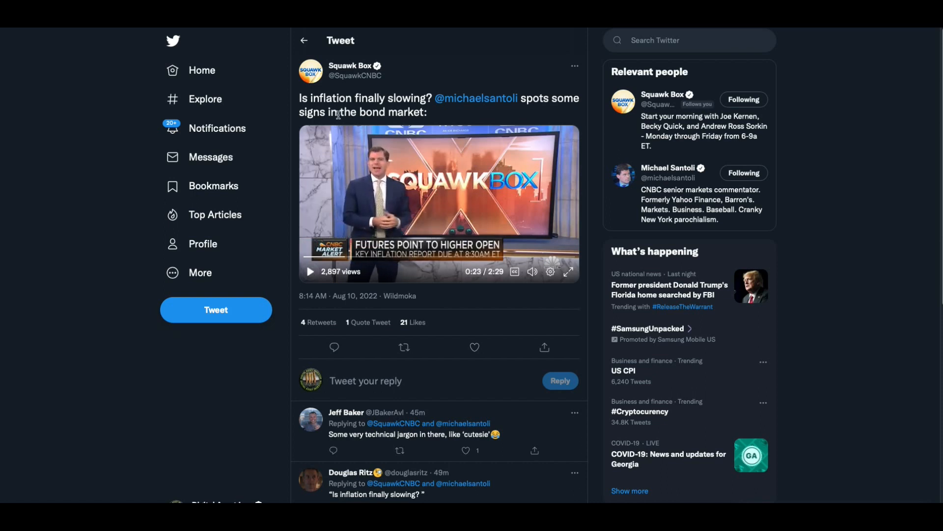
{"action": "mouse_move", "coordinate": [415, 56]}
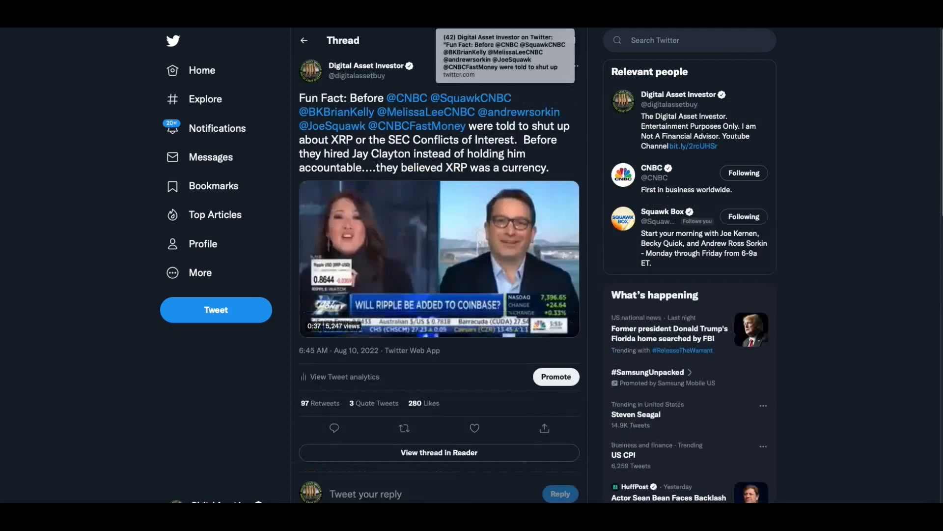
{"action": "mouse_move", "coordinate": [498, 167]}
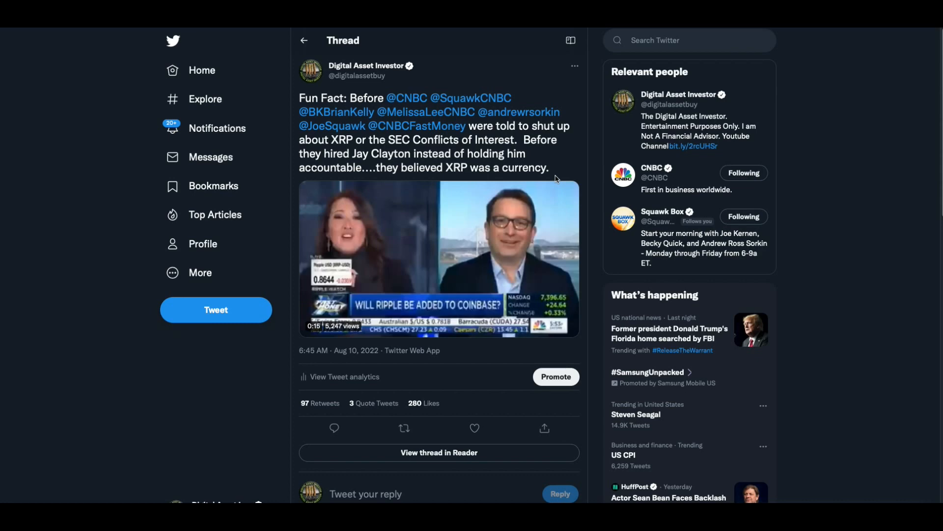
Play the reply's 'Crypto Class: How to Buy Ripple' clip, then pause it.
{"action": "scroll", "scroll_direction": "down", "scroll_amount": 3}
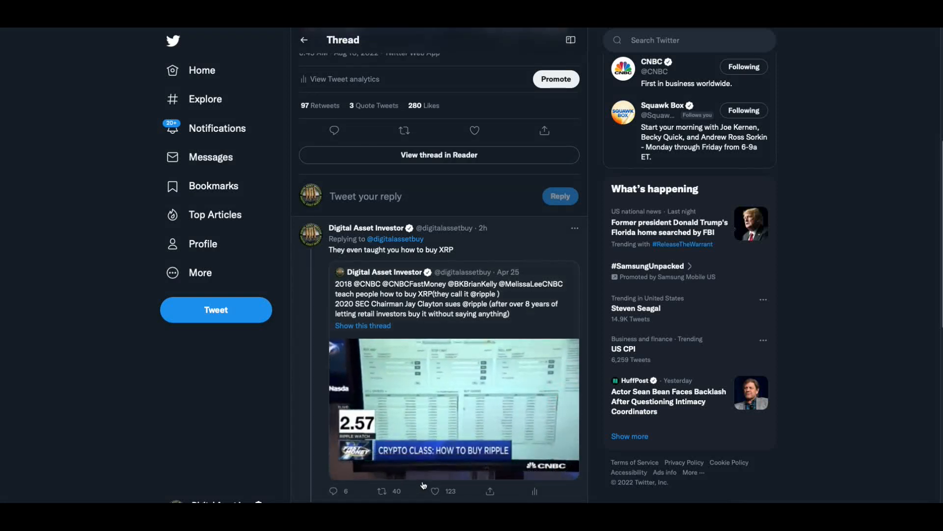
{"action": "left_click", "coordinate": [453, 409]}
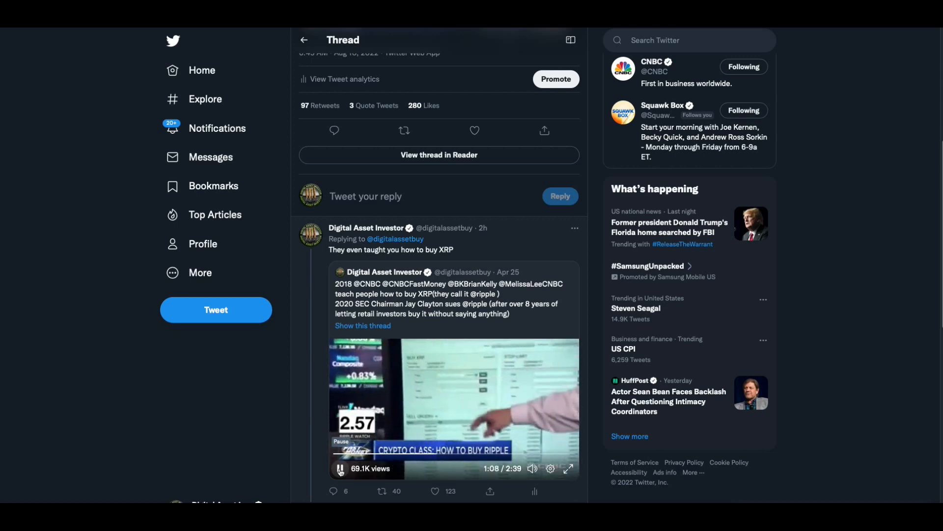
{"action": "left_click", "coordinate": [340, 468]}
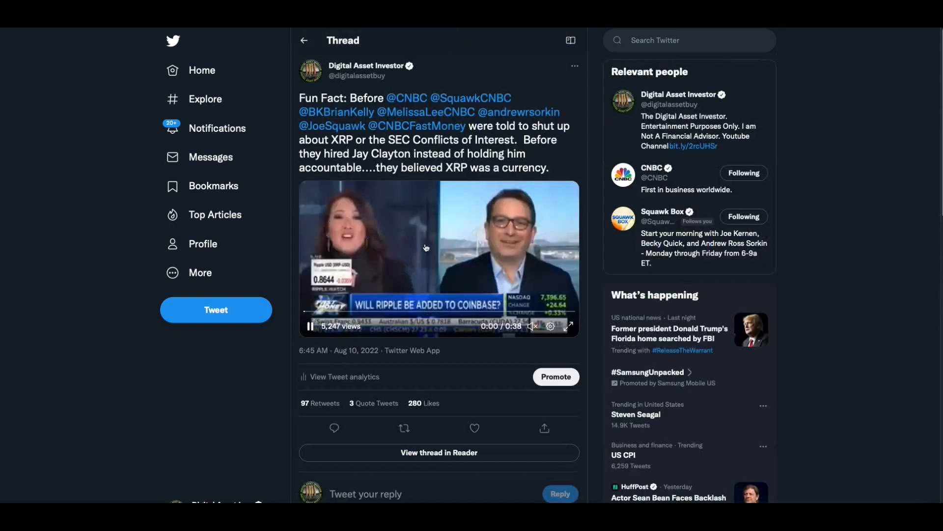
Play the 'Will Ripple be added to Coinbase?' CNBC clip to its end.
{"action": "left_click", "coordinate": [311, 325]}
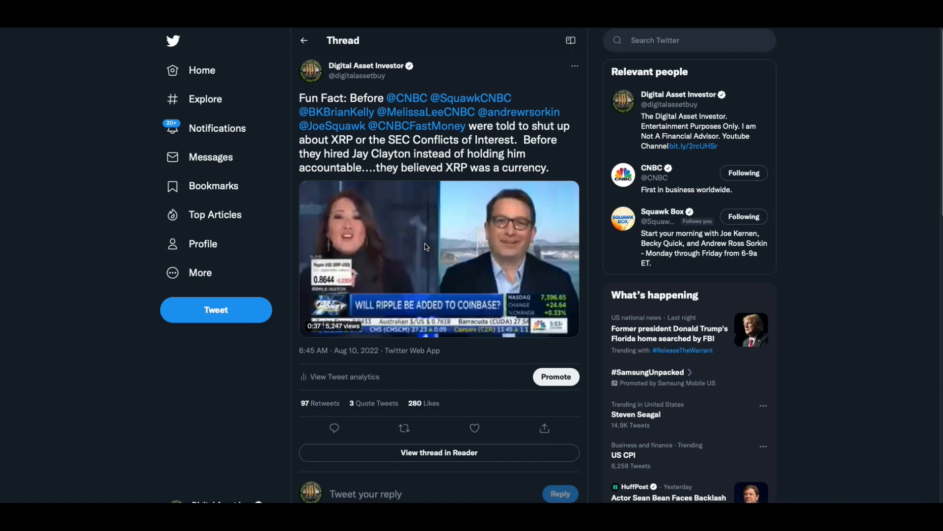
{"action": "left_click", "coordinate": [424, 259]}
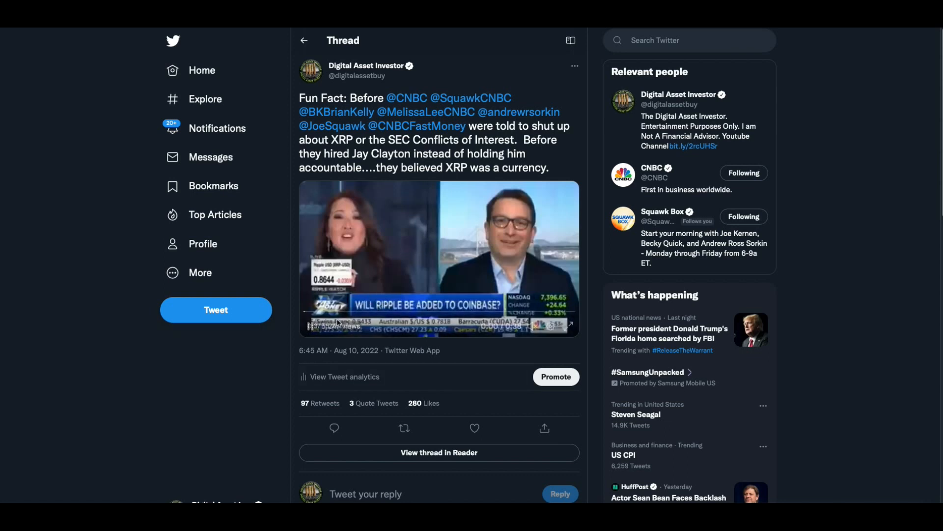
Replay the Coinbase listing clip from 0:00, pausing twice, until it ends at 0:38.
{"action": "left_click", "coordinate": [438, 258]}
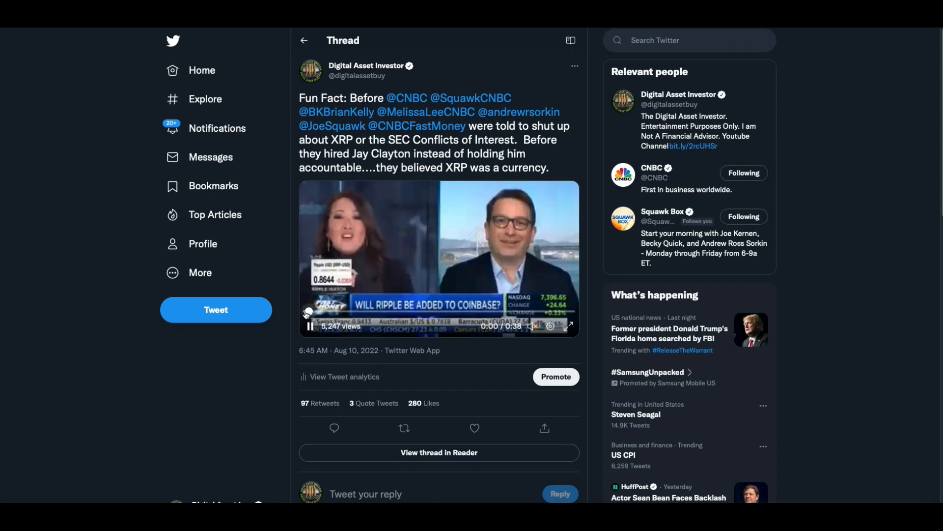
{"action": "left_click", "coordinate": [310, 326]}
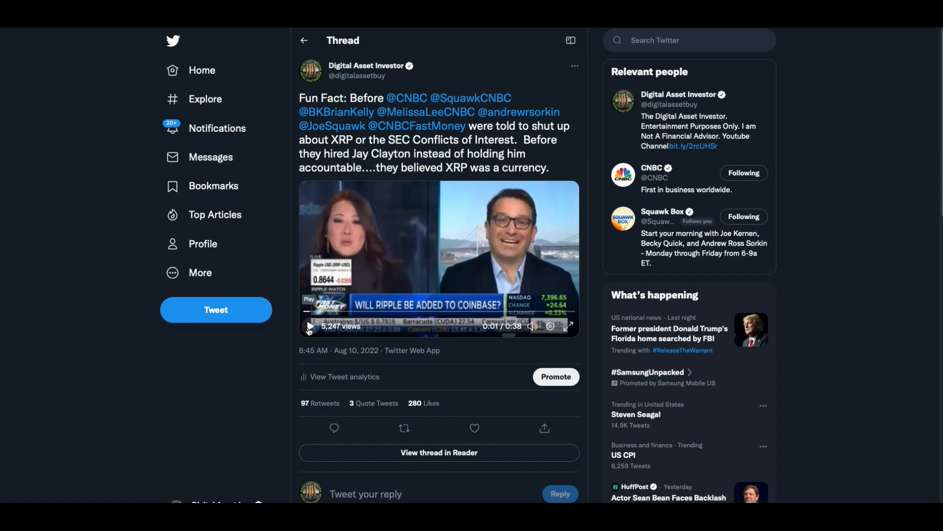
{"action": "left_click", "coordinate": [308, 325]}
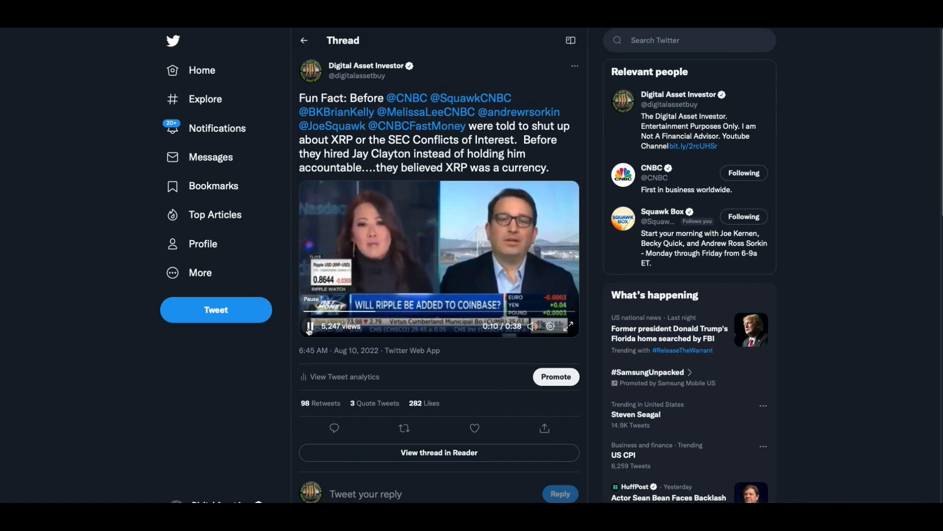
{"action": "left_click", "coordinate": [308, 325]}
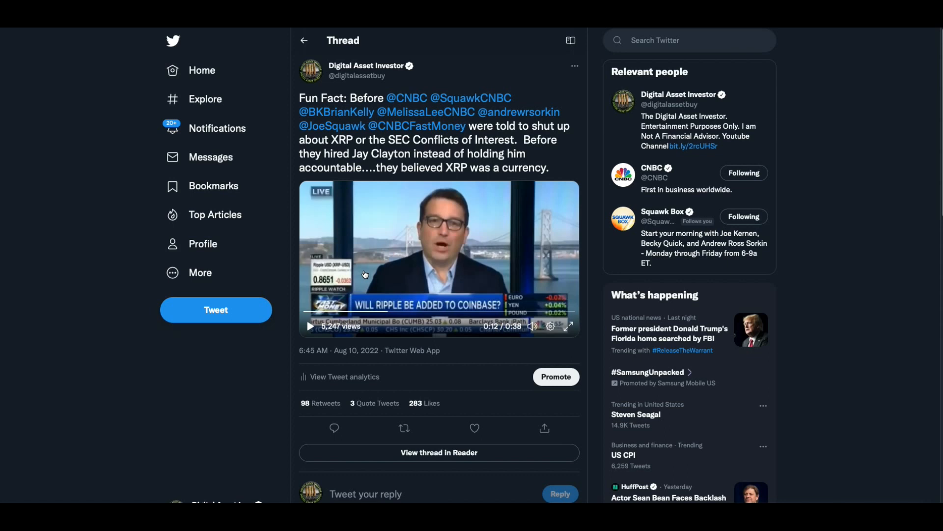
{"action": "mouse_move", "coordinate": [355, 293]}
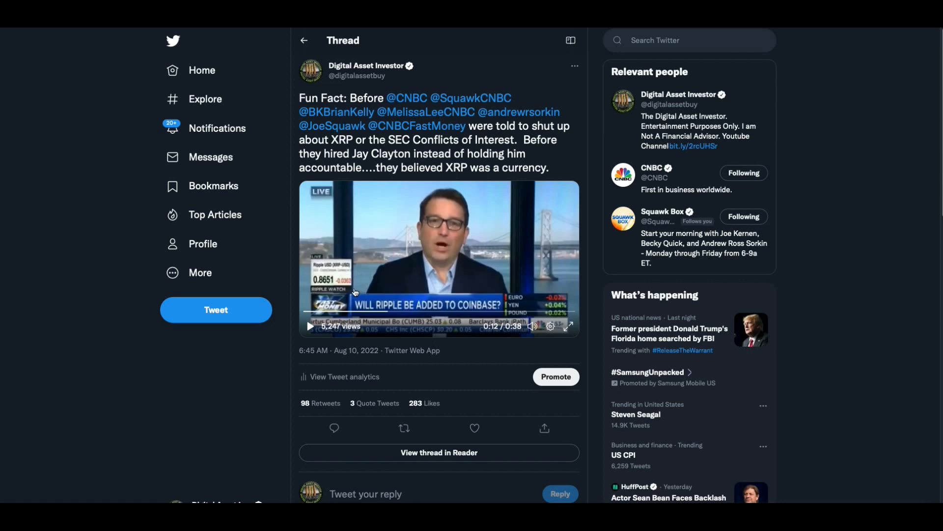
{"action": "left_click", "coordinate": [310, 325]}
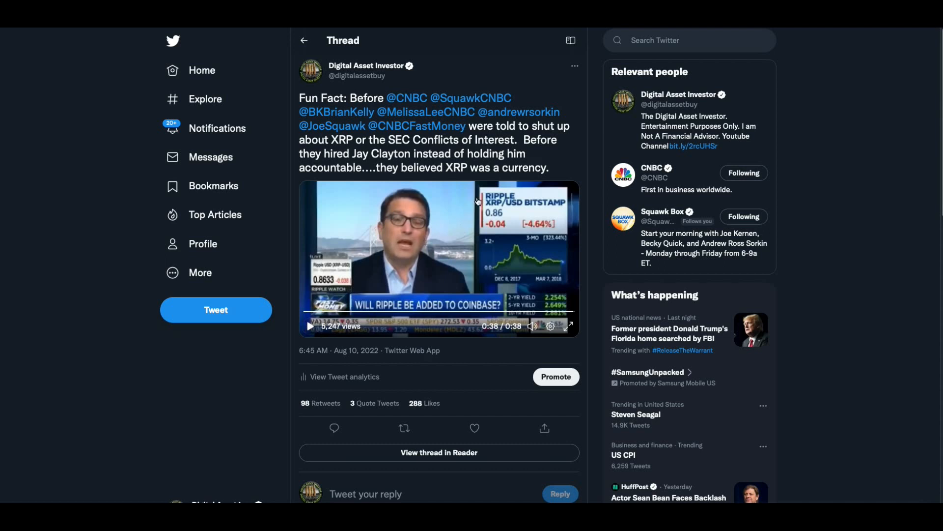
{"action": "mouse_move", "coordinate": [566, 101]}
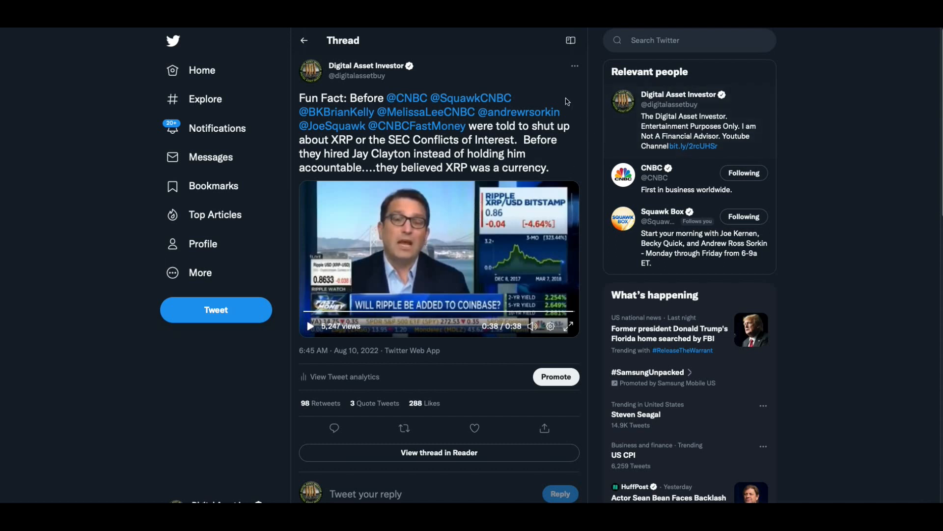
{"action": "mouse_move", "coordinate": [544, 76]}
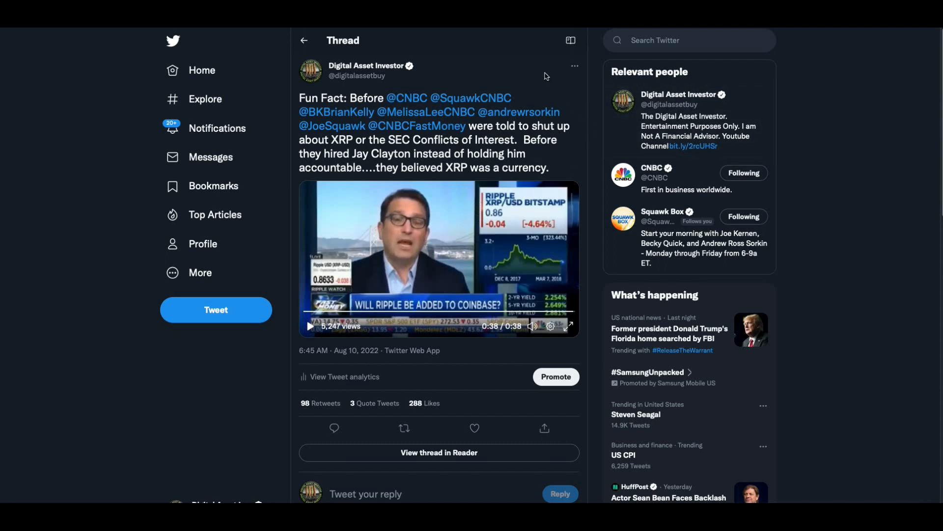
{"action": "left_click", "coordinate": [474, 428]}
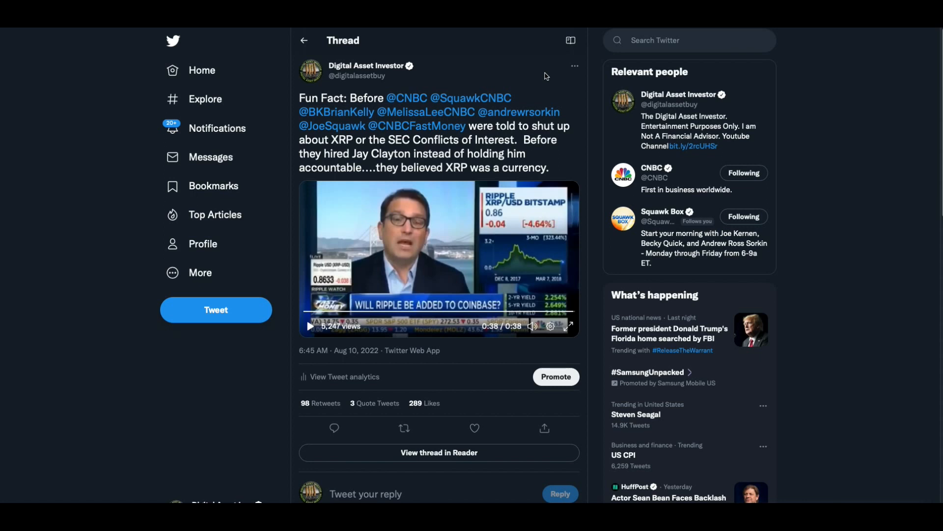
{"action": "left_click", "coordinate": [475, 428]}
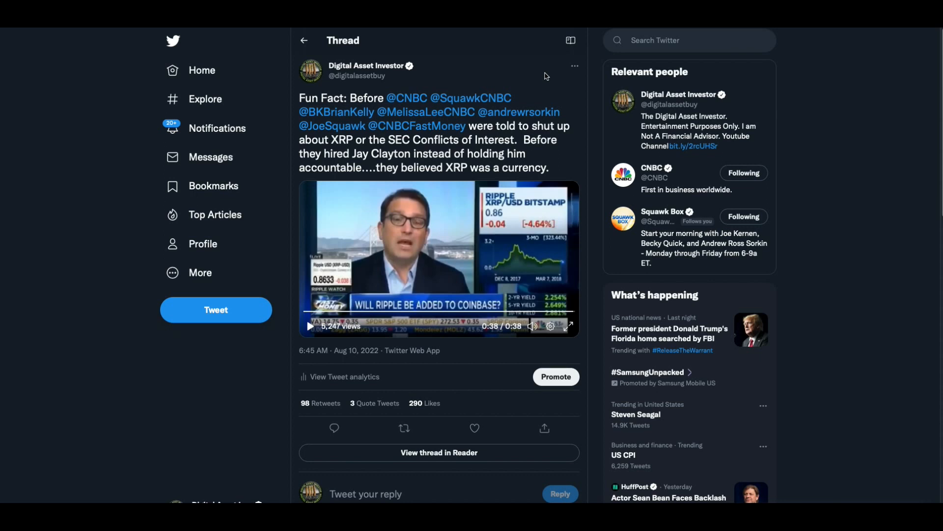
{"action": "left_click", "coordinate": [474, 428]}
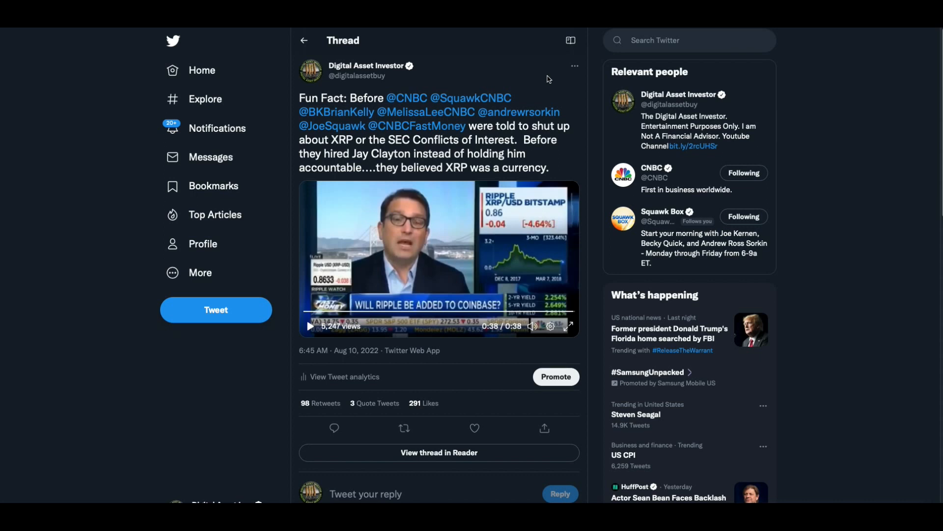
{"action": "left_click", "coordinate": [475, 428]}
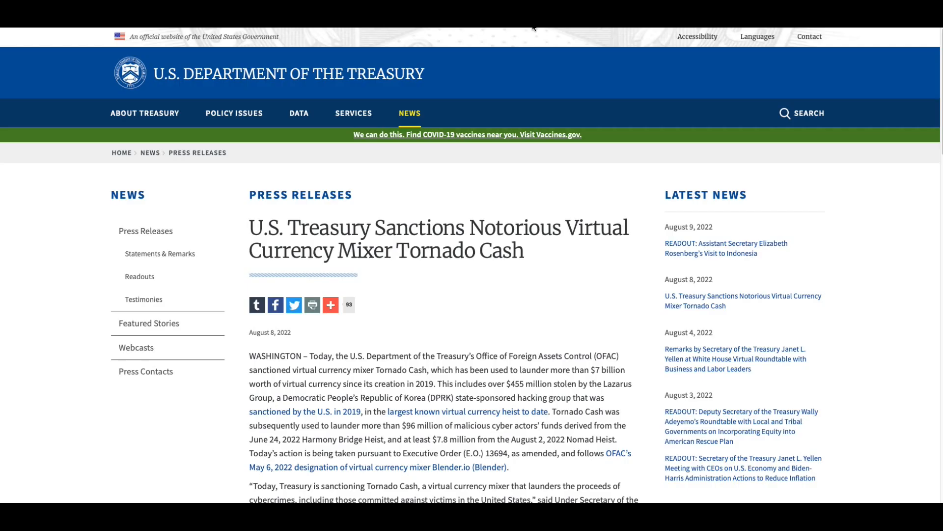
{"action": "mouse_move", "coordinate": [619, 268]}
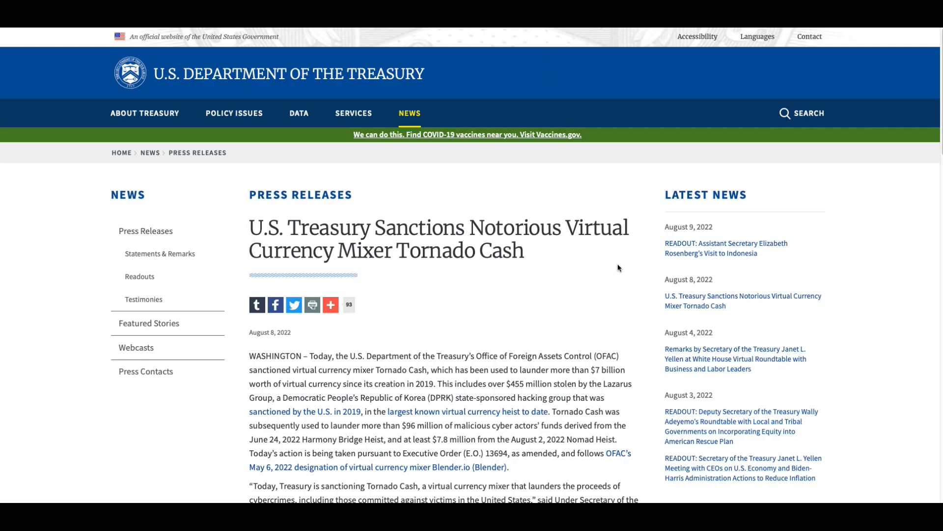
{"action": "mouse_move", "coordinate": [547, 323]}
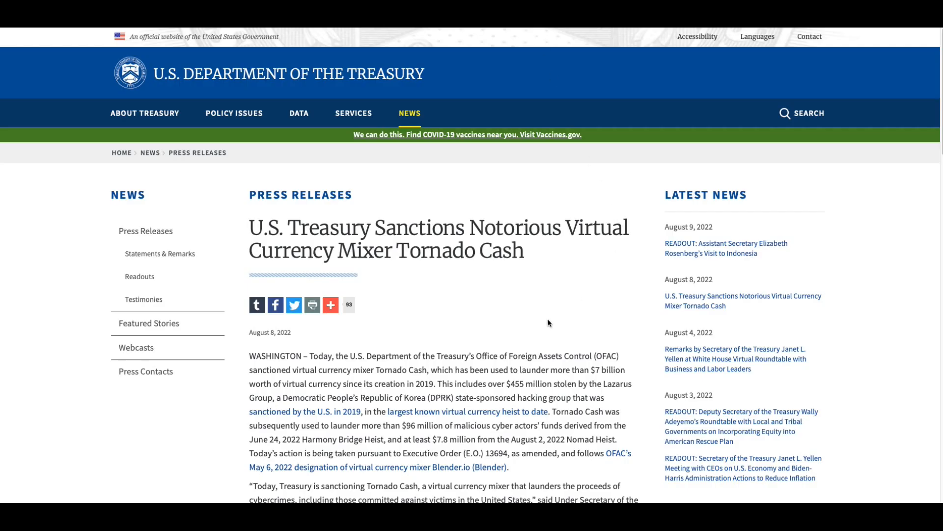
Scroll the Tornado Cash sanctions release down to Under Secretary Brian Nelson's quote.
{"action": "scroll", "scroll_direction": "down", "scroll_amount": 3}
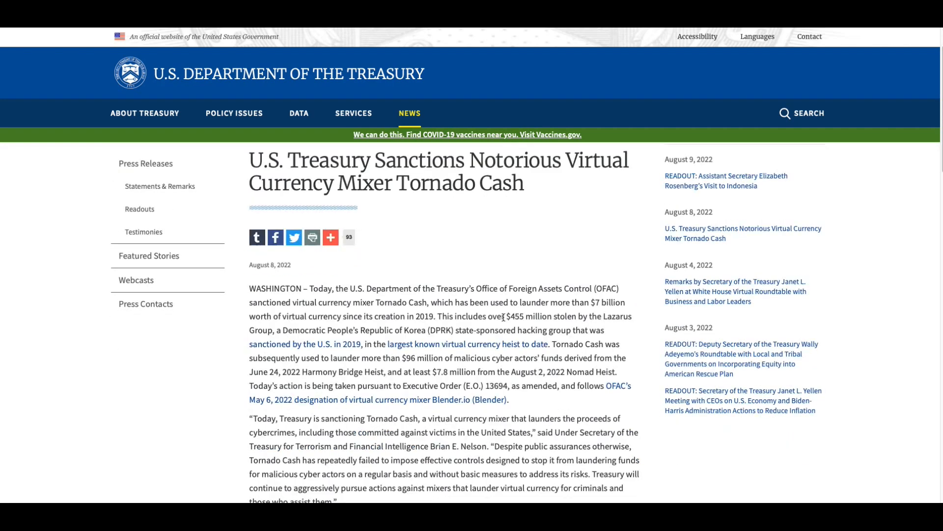
{"action": "scroll", "scroll_direction": "down", "scroll_amount": 3}
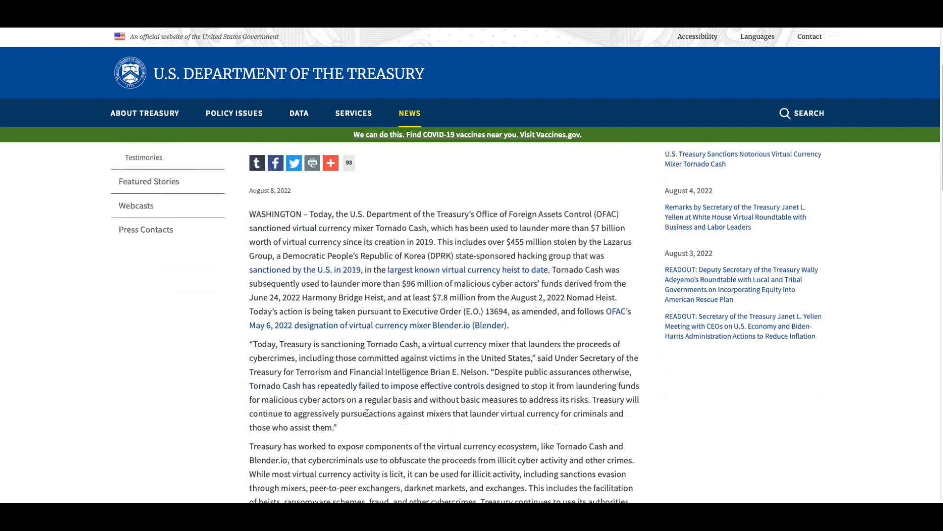
{"action": "mouse_move", "coordinate": [375, 437]}
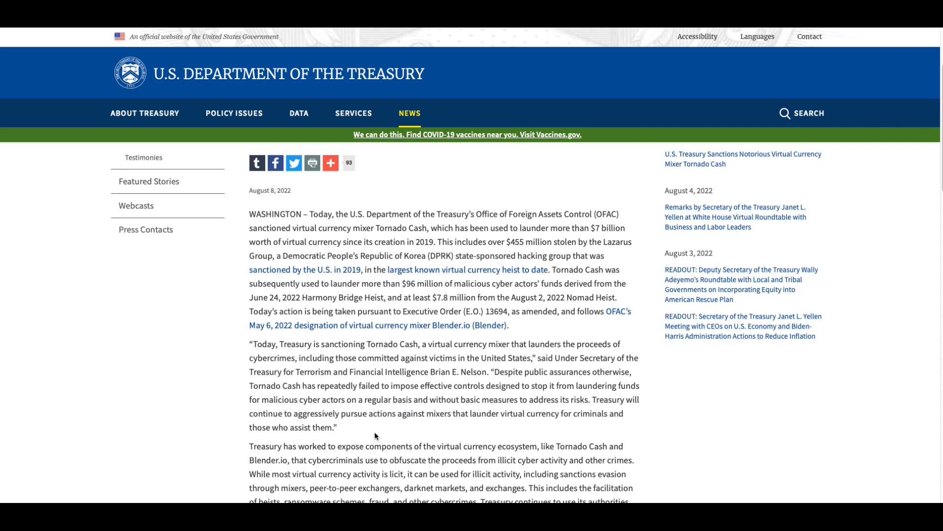
{"action": "mouse_move", "coordinate": [591, 356]}
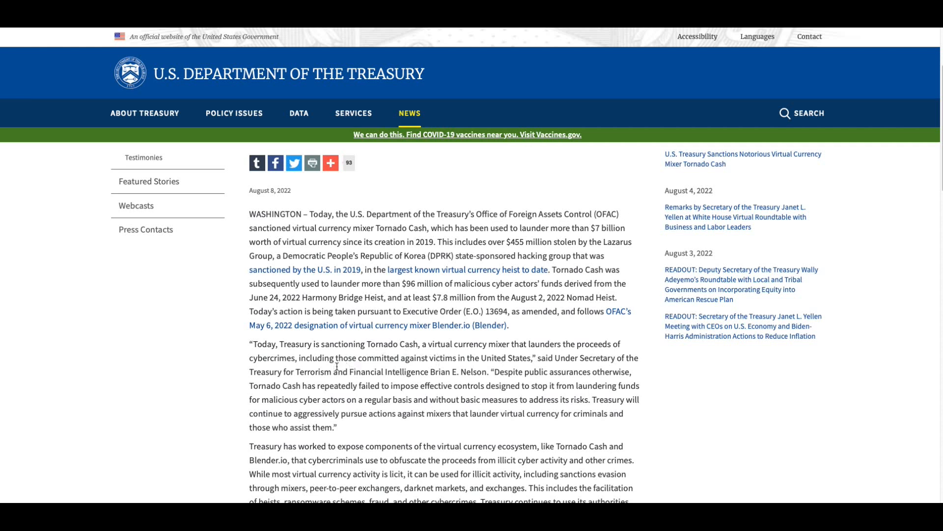
{"action": "mouse_move", "coordinate": [475, 370]}
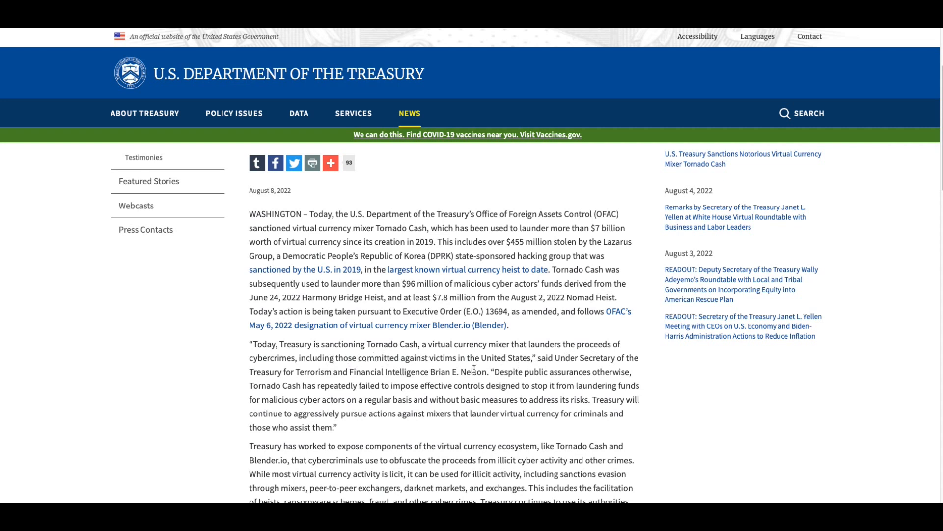
{"action": "mouse_move", "coordinate": [496, 431]}
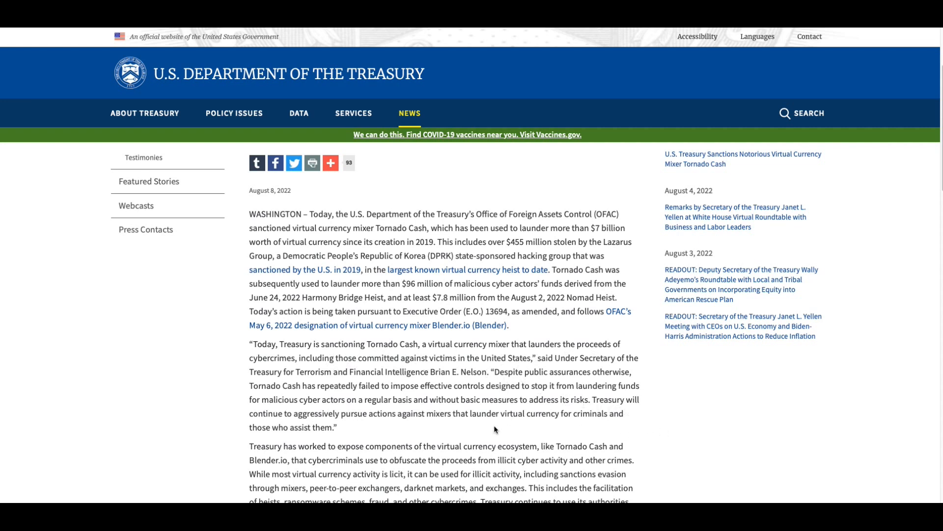
{"action": "mouse_move", "coordinate": [623, 382]}
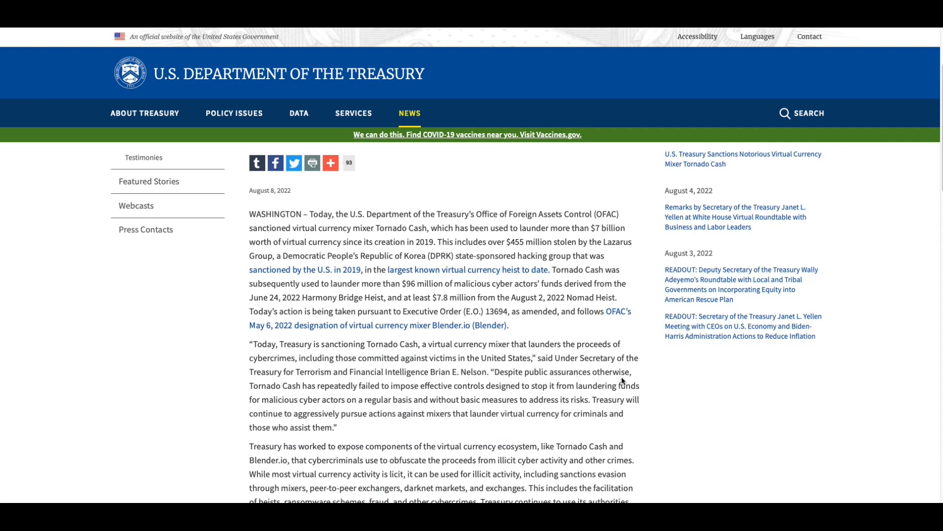
{"action": "mouse_move", "coordinate": [364, 394]}
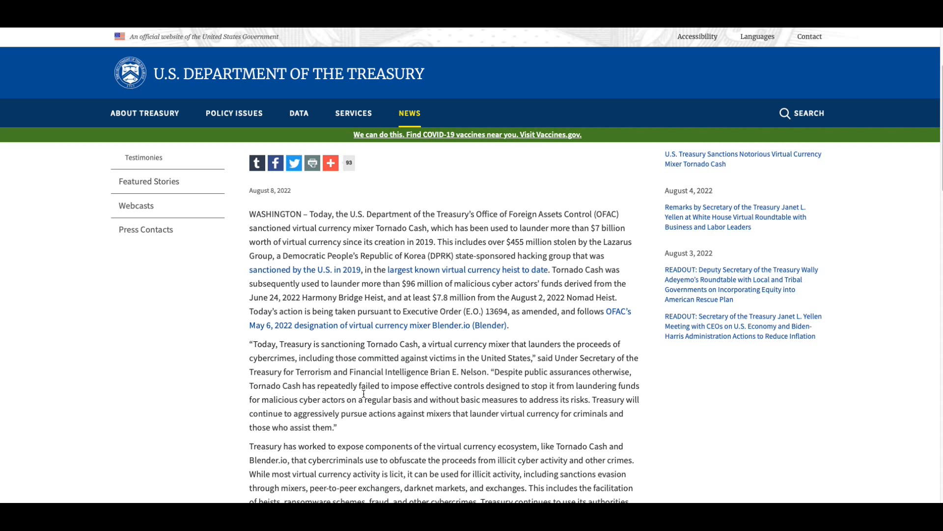
{"action": "mouse_move", "coordinate": [459, 399]}
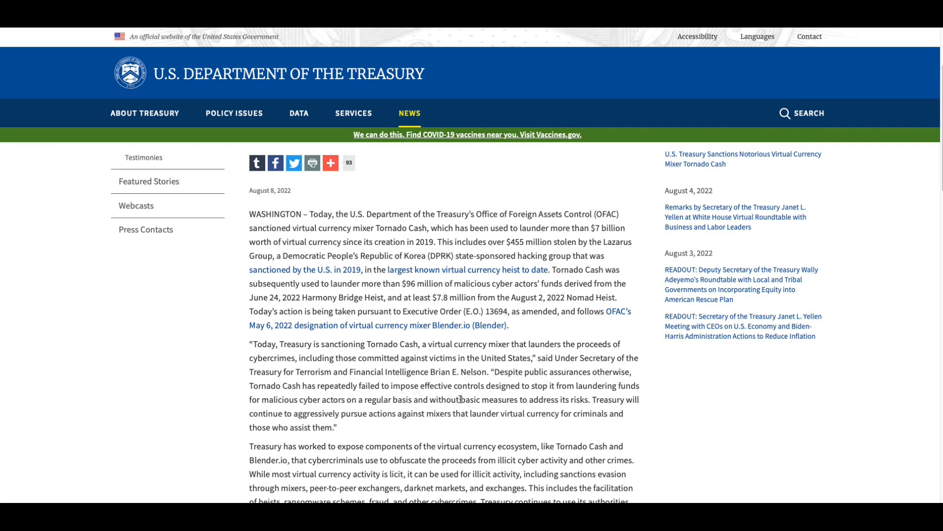
{"action": "mouse_move", "coordinate": [646, 434]}
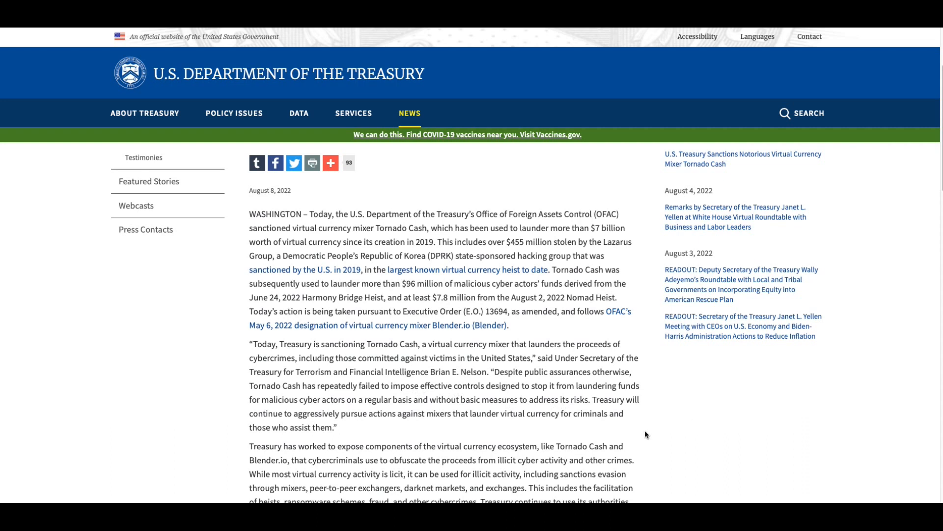
{"action": "mouse_move", "coordinate": [466, 429]}
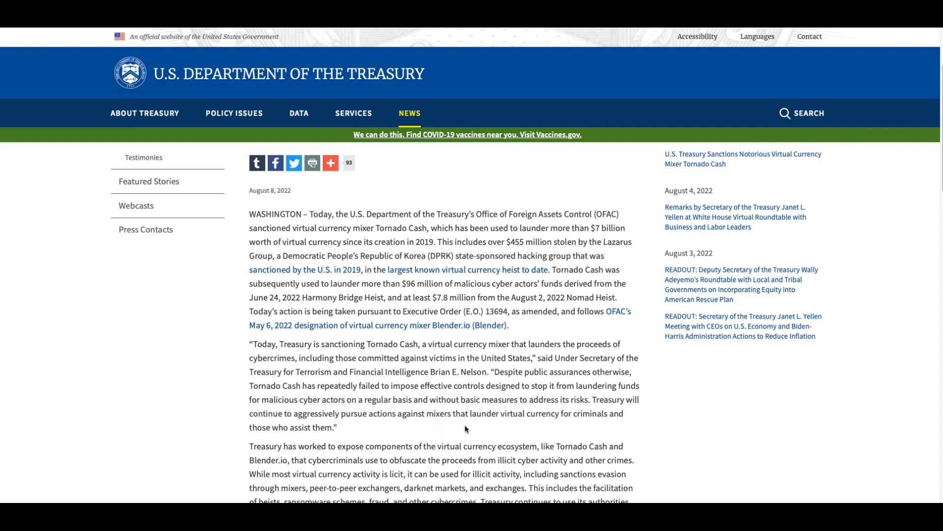
{"action": "mouse_move", "coordinate": [455, 388]}
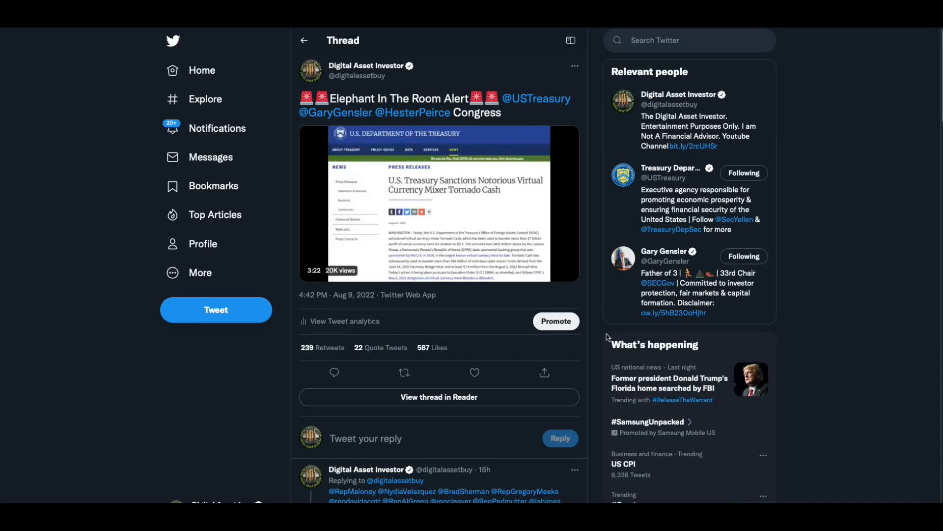
Start the Treasury press-release video in the Digital Asset Investor thread from 0:00.
{"action": "left_click", "coordinate": [439, 204]}
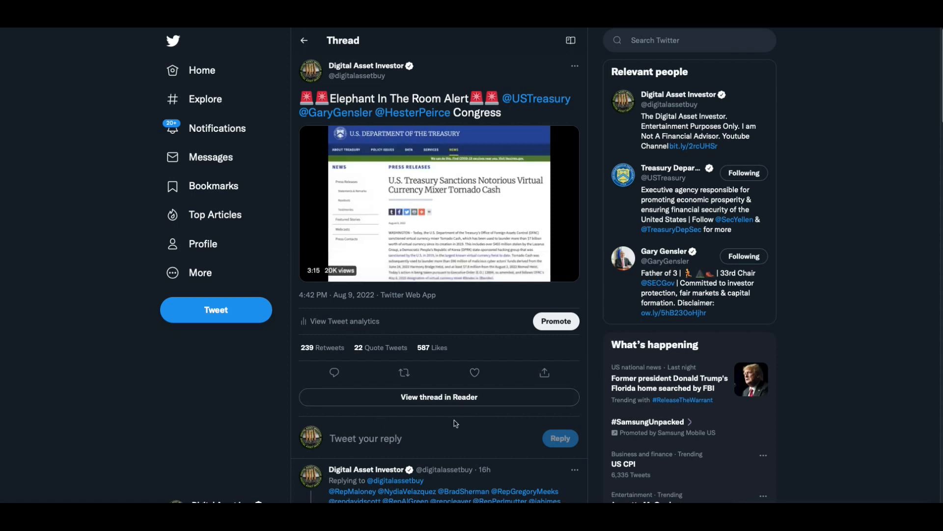
{"action": "scroll", "scroll_direction": "down", "scroll_amount": 3}
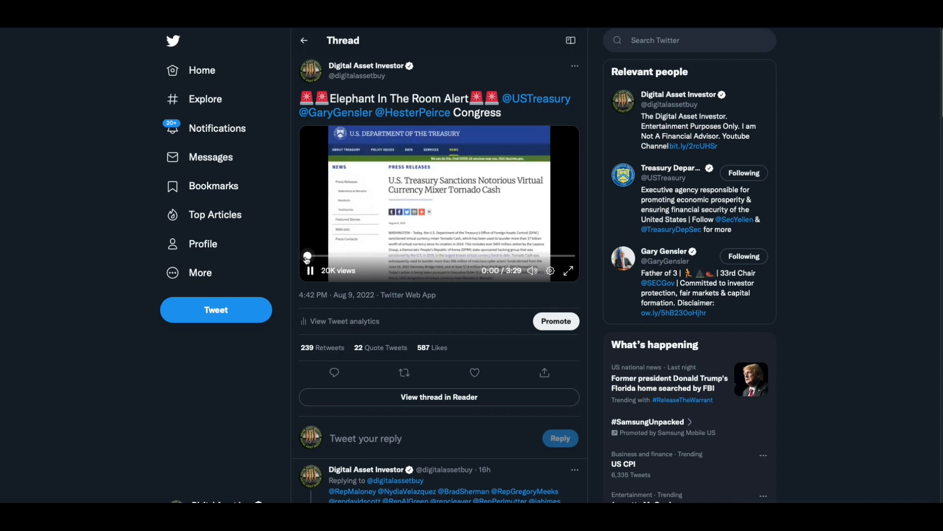
Play the Elephant In The Room video on to 2:43, pausing and resuming along the way.
{"action": "left_click", "coordinate": [311, 270]}
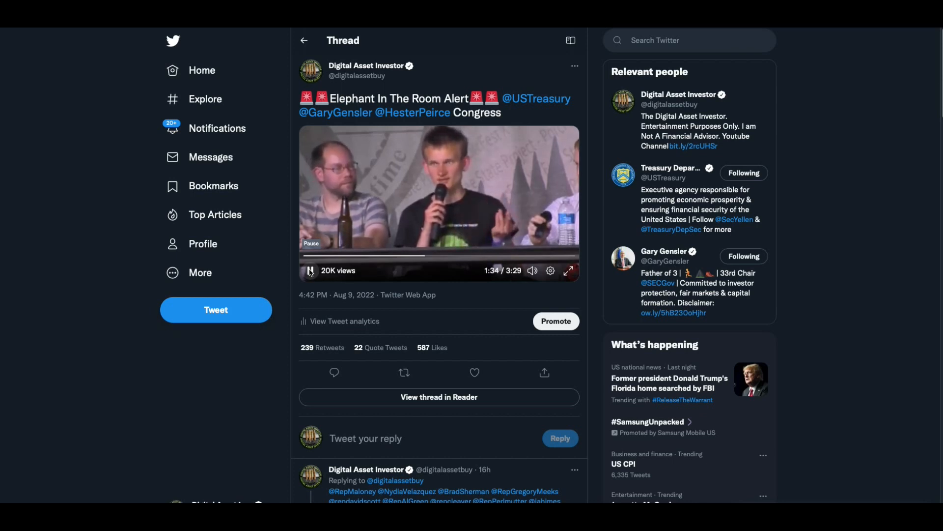
{"action": "left_click", "coordinate": [311, 270]}
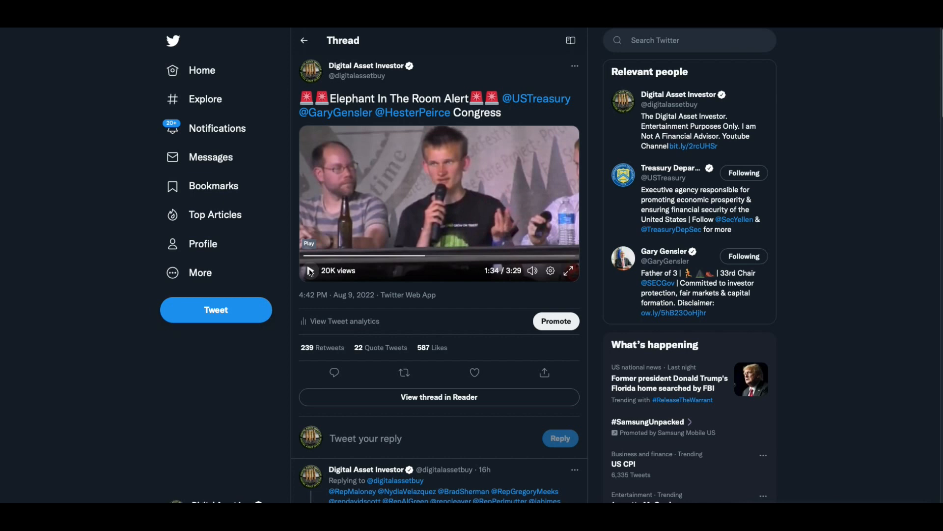
{"action": "left_click", "coordinate": [311, 270]}
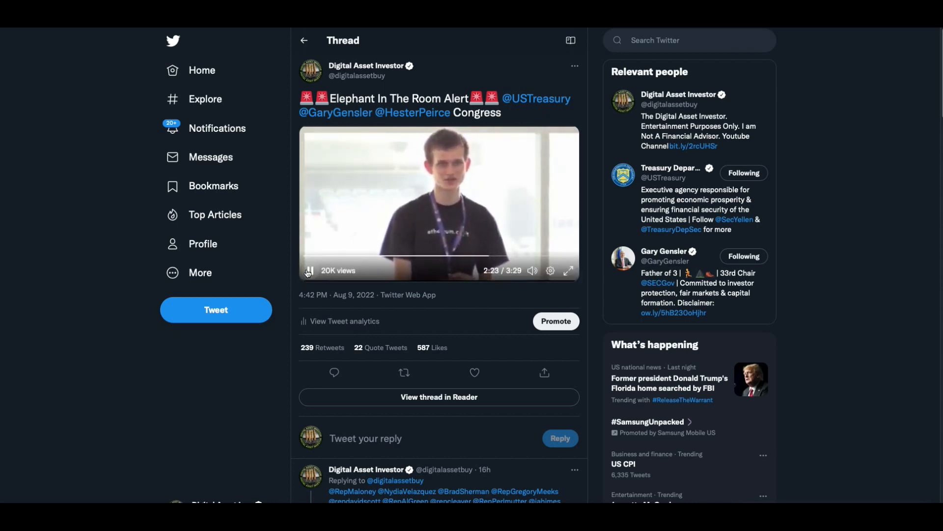
{"action": "left_click", "coordinate": [309, 270]}
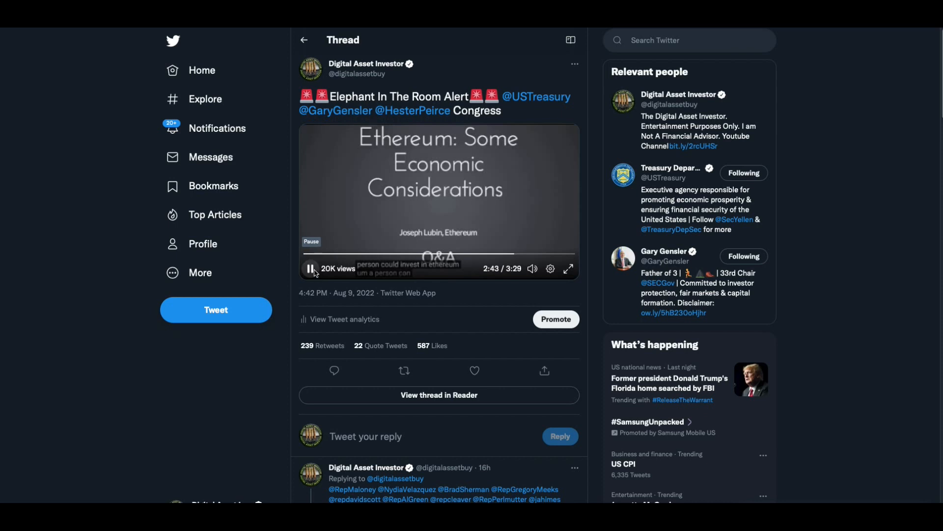
Pause the thread video, with the Smoke a Fatty w/Paddy Tornado Cash news tweet open.
{"action": "left_click", "coordinate": [311, 272]}
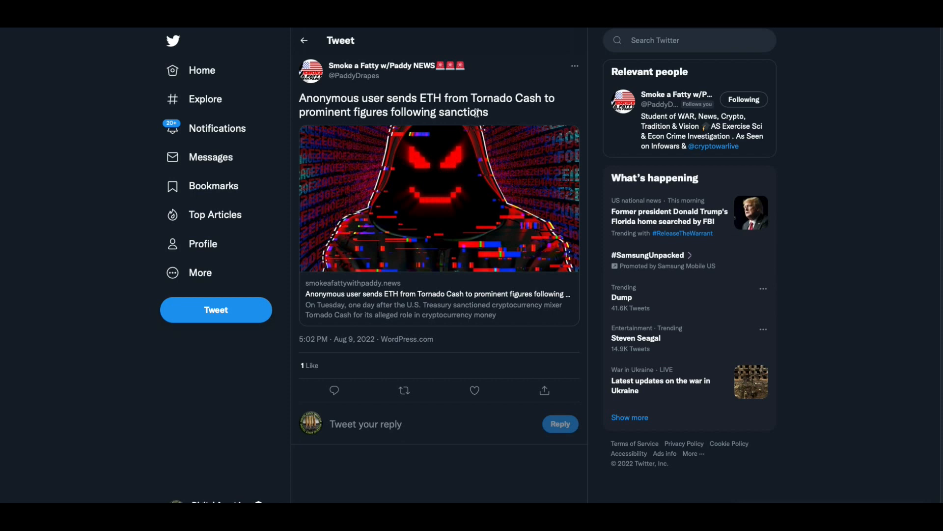
{"action": "mouse_move", "coordinate": [507, 114]}
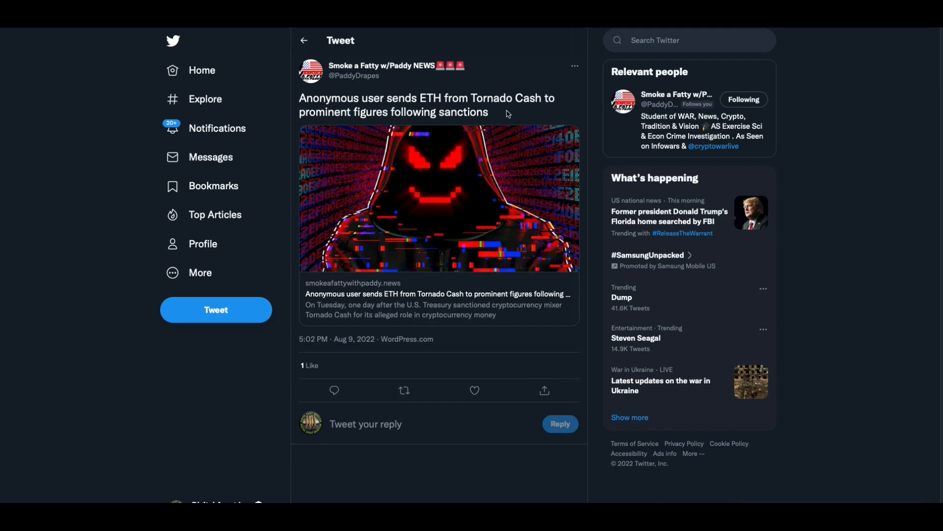
{"action": "mouse_move", "coordinate": [652, 113]}
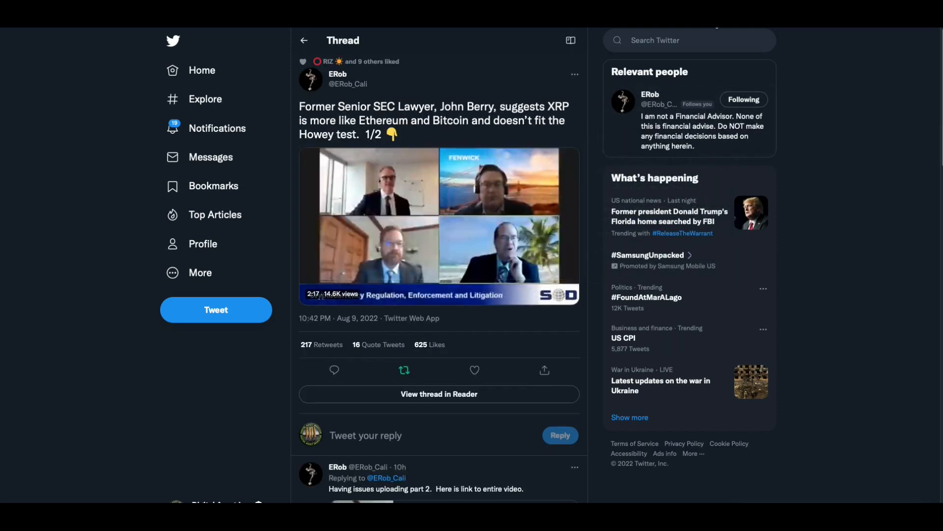
Play ERob's John Berry XRP Howey-test video, restarting it and watching to 1:44.
{"action": "left_click", "coordinate": [439, 226]}
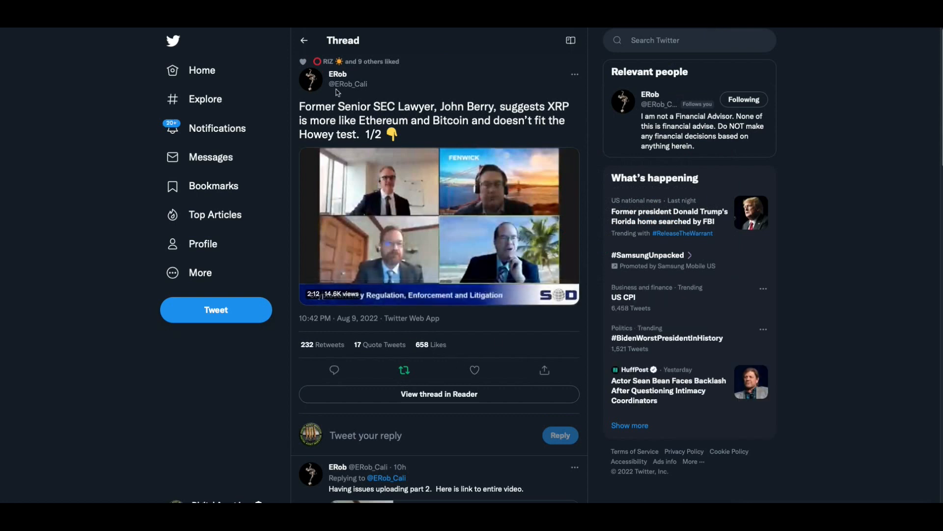
{"action": "mouse_move", "coordinate": [337, 74]}
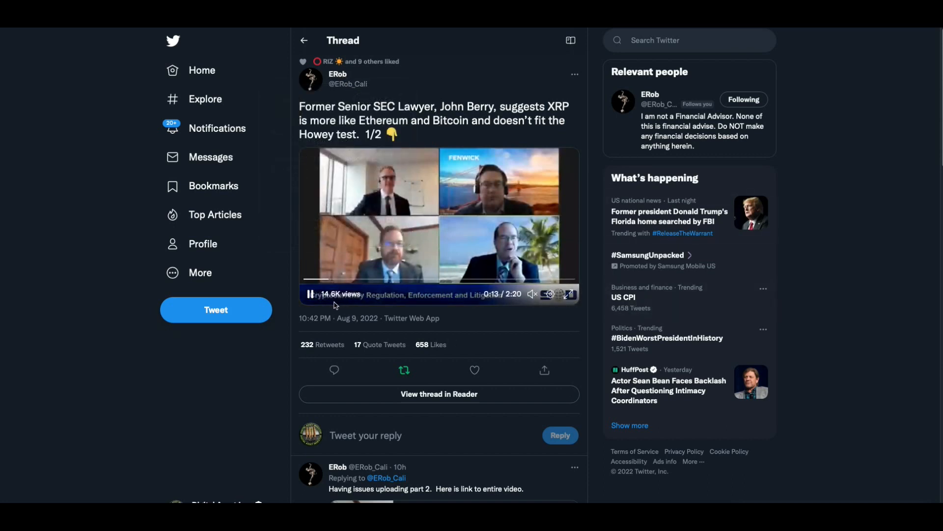
{"action": "left_click", "coordinate": [311, 294]}
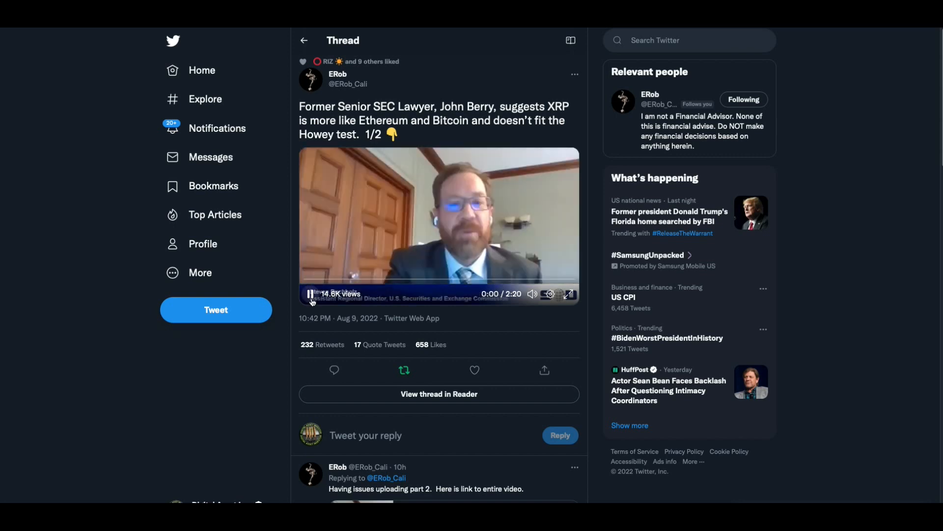
{"action": "left_click", "coordinate": [310, 295]}
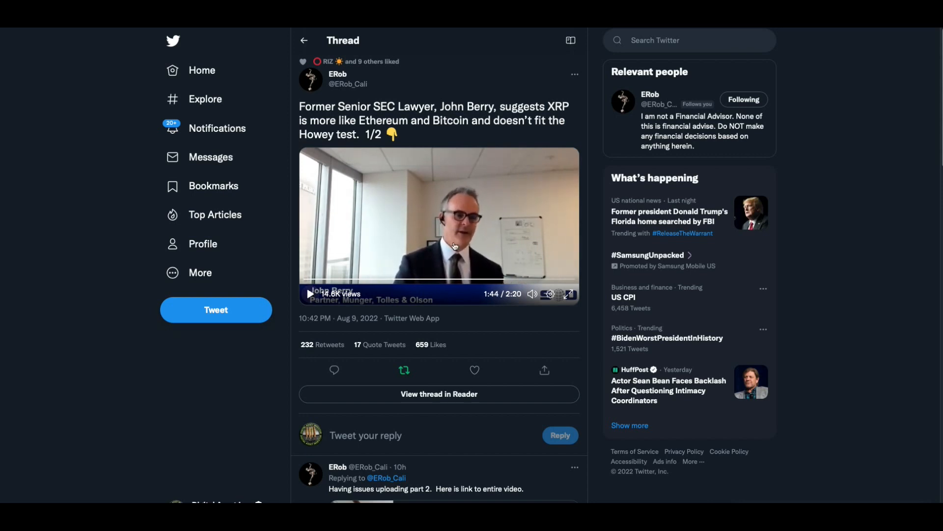
{"action": "mouse_move", "coordinate": [904, 203]}
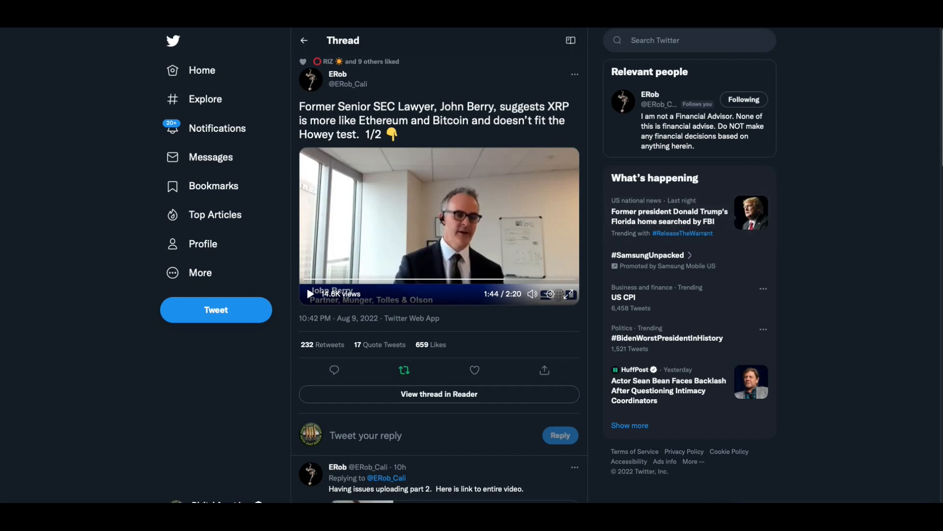
{"action": "mouse_move", "coordinate": [668, 188]}
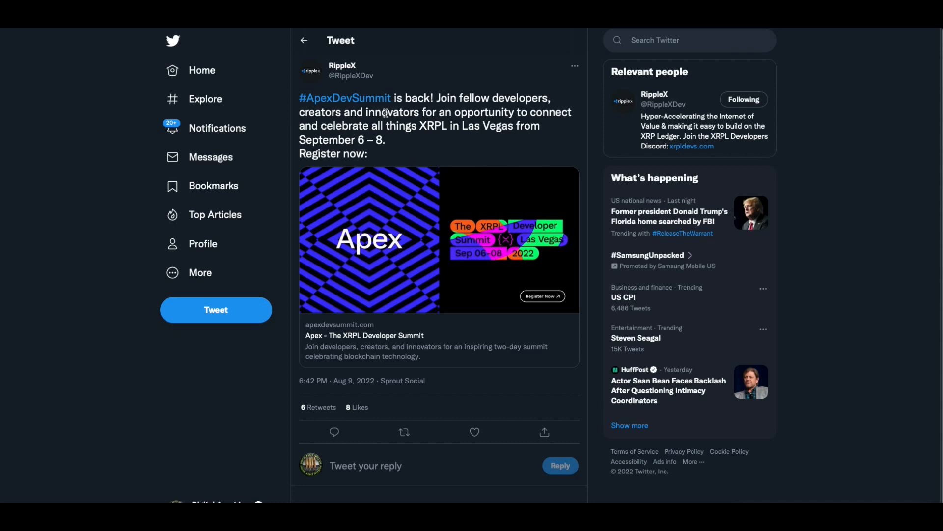
{"action": "mouse_move", "coordinate": [348, 228]}
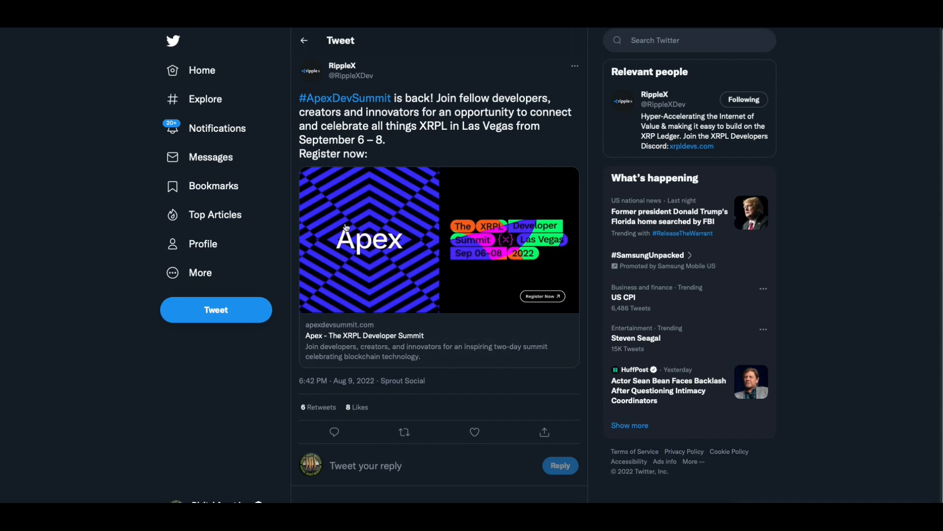
{"action": "mouse_move", "coordinate": [373, 80]}
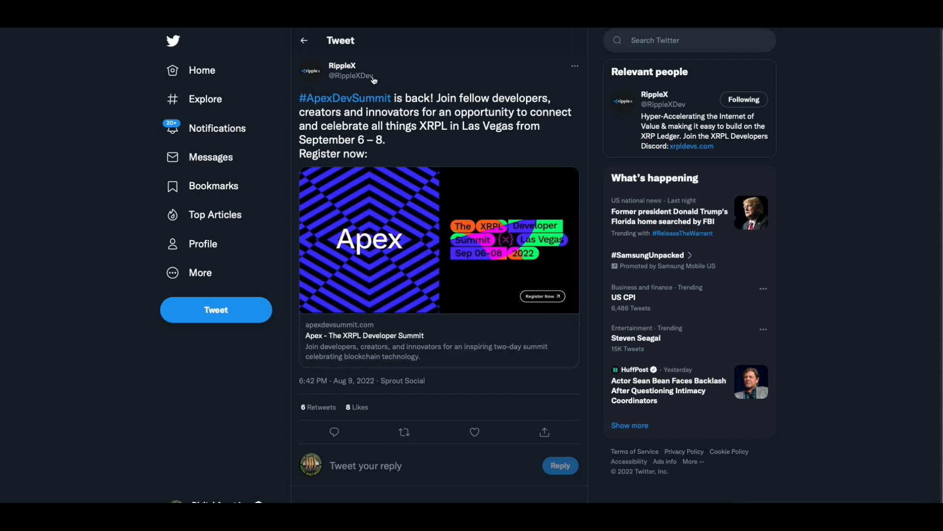
{"action": "mouse_move", "coordinate": [438, 143]}
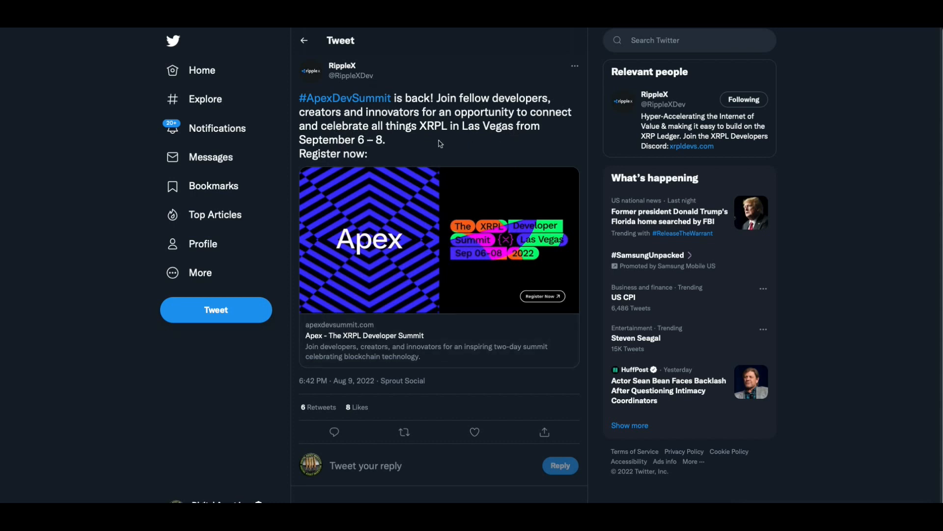
{"action": "mouse_move", "coordinate": [413, 148]}
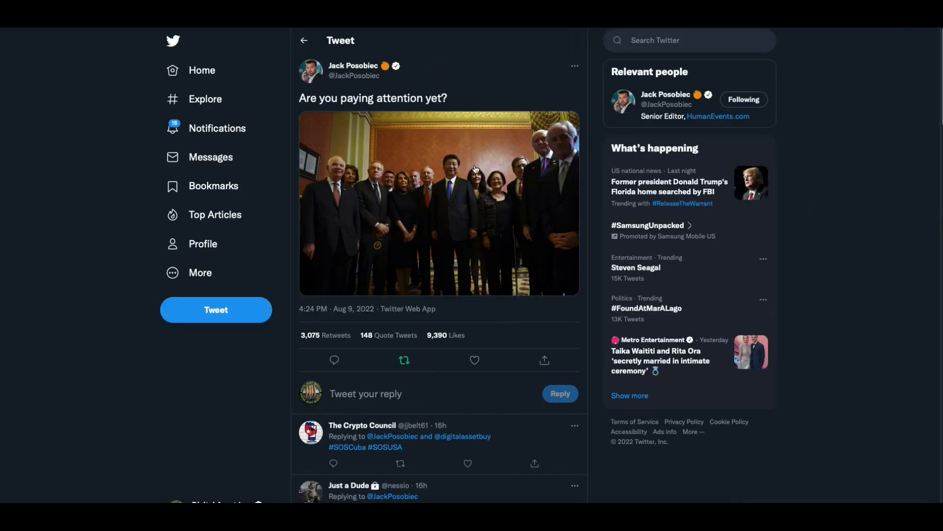
{"action": "left_click", "coordinate": [437, 203]}
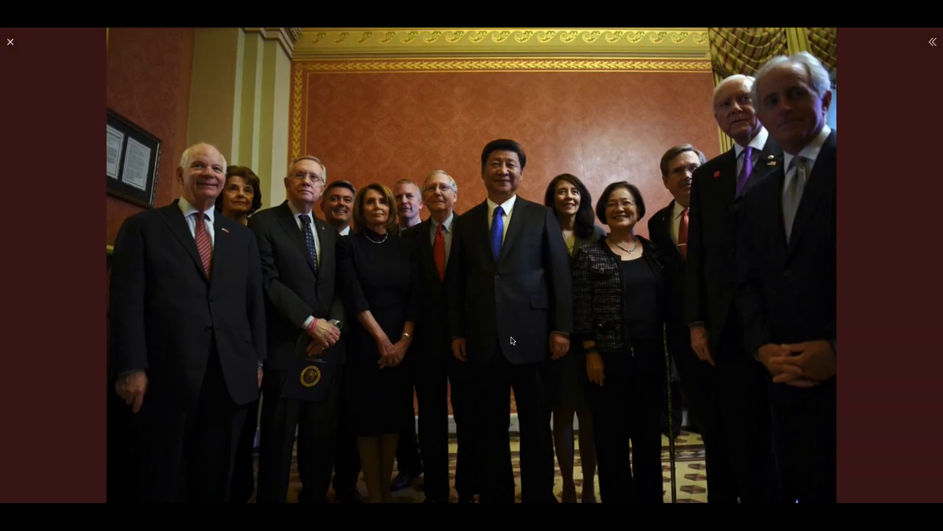
{"action": "mouse_move", "coordinate": [389, 437]}
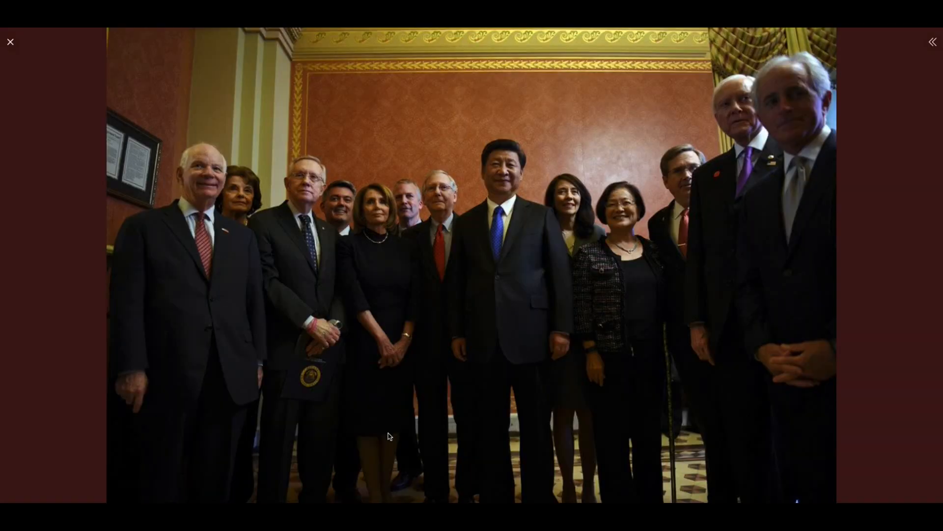
{"action": "mouse_move", "coordinate": [666, 395]}
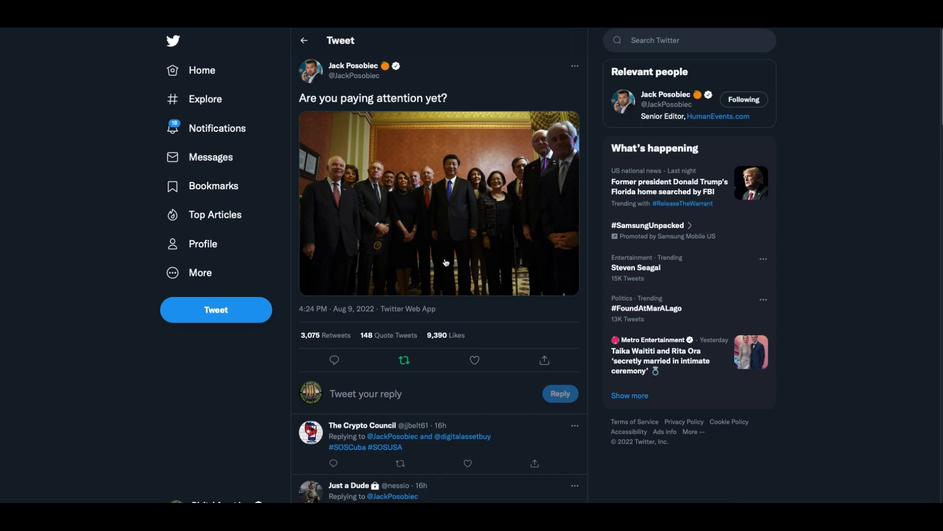
{"action": "mouse_move", "coordinate": [464, 252]}
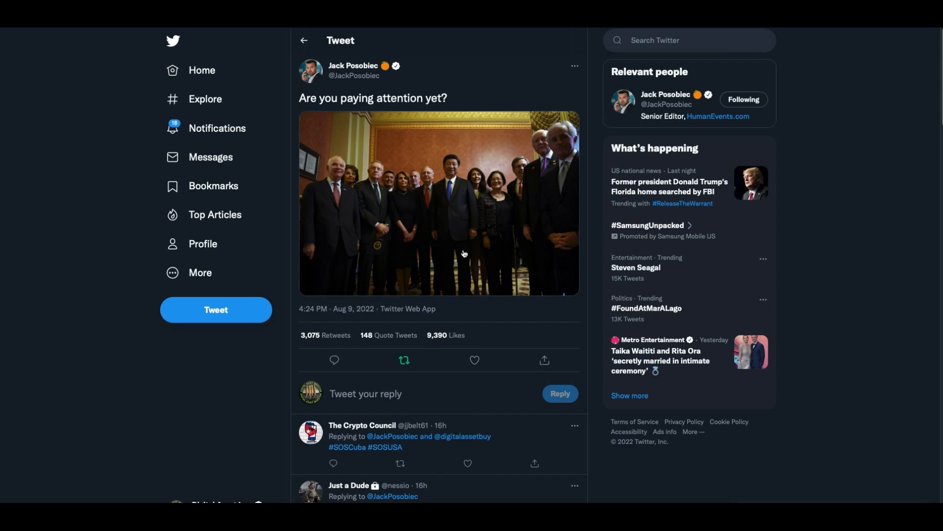
{"action": "left_click", "coordinate": [404, 360]}
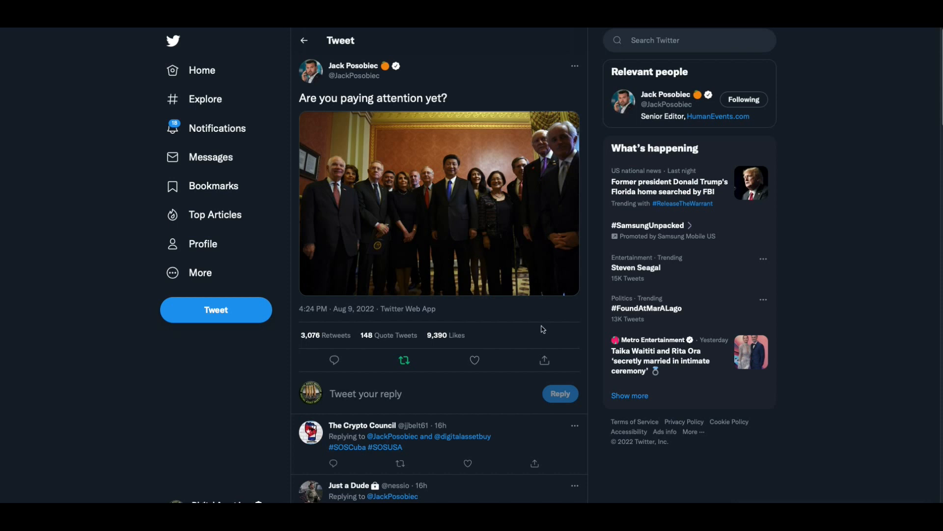
{"action": "mouse_move", "coordinate": [598, 358]}
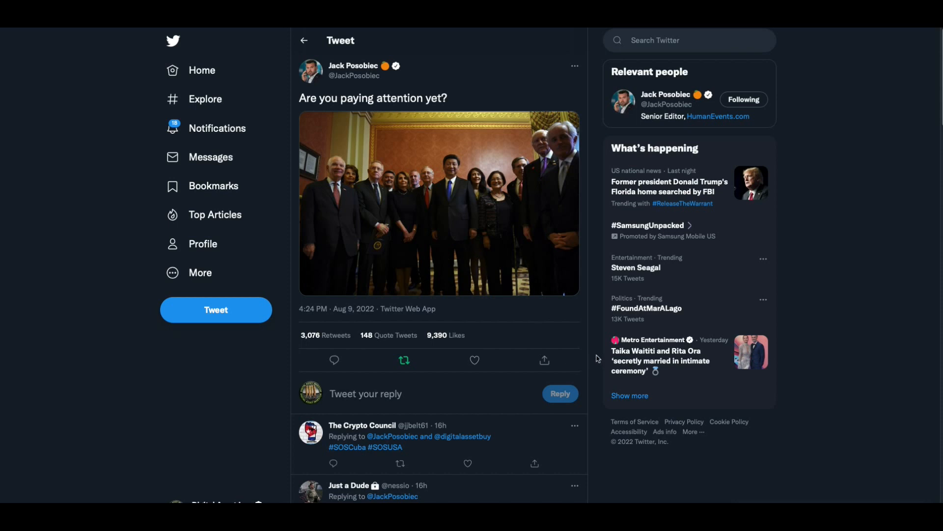